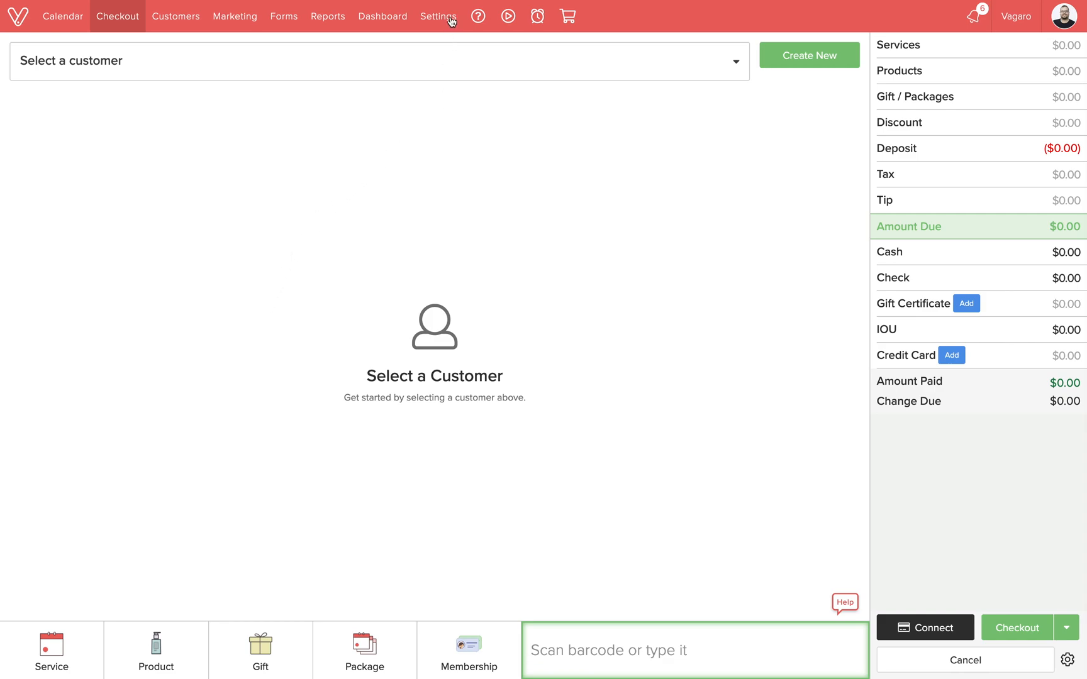
Open the Vagaro Drive add-on page describing file storage plans.
click(438, 16)
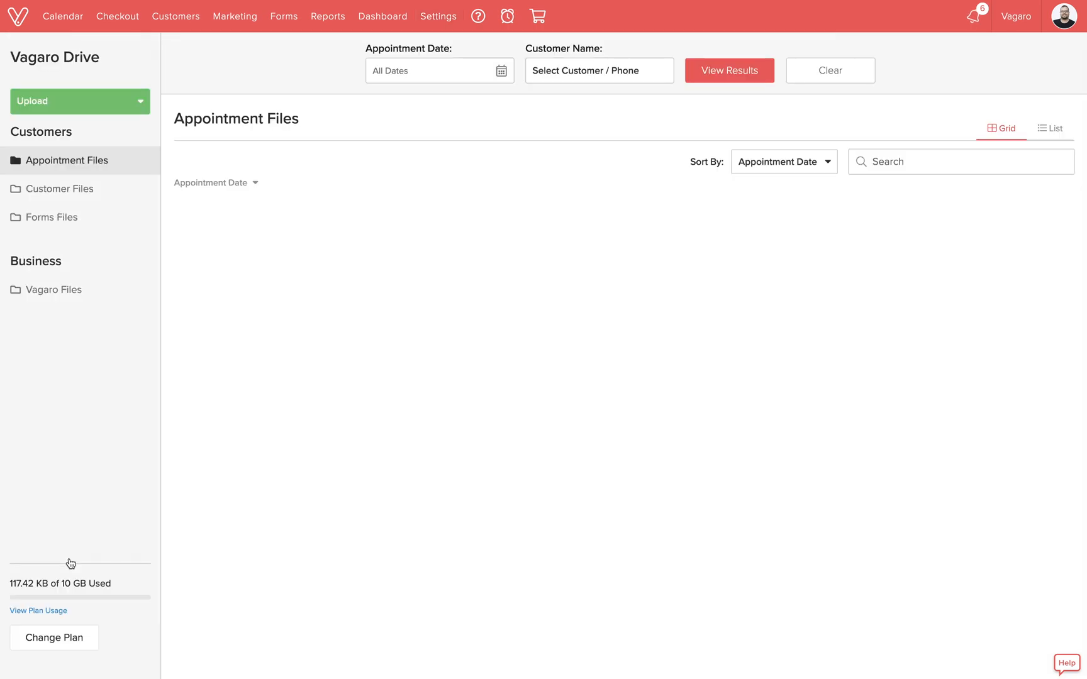
mouse_move(73, 488)
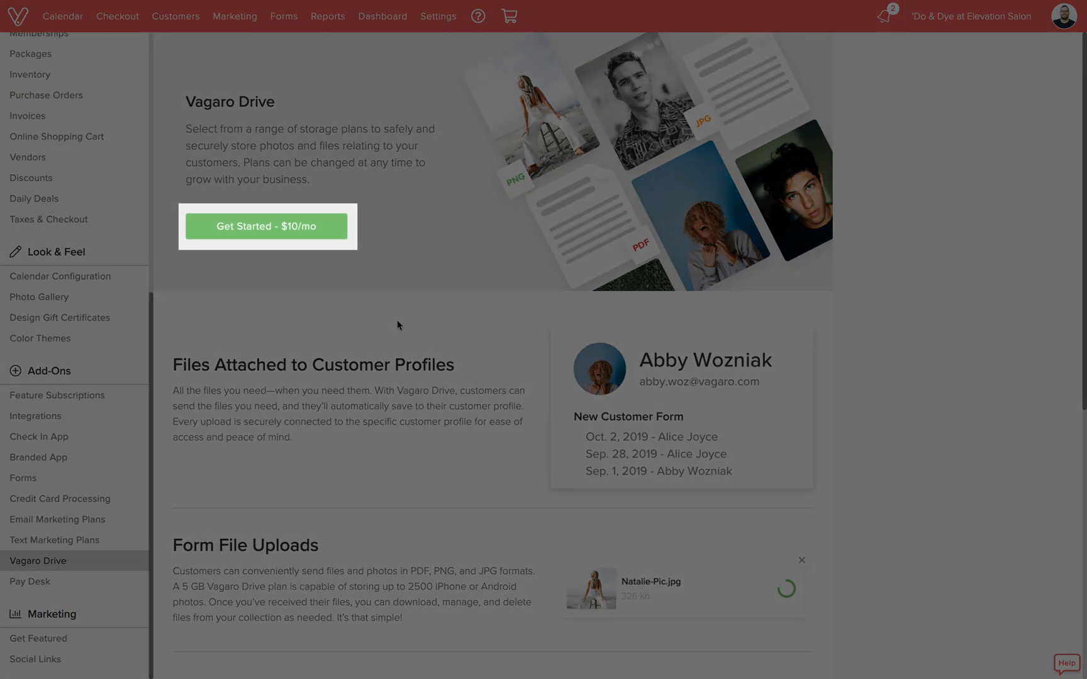
Get started with Vagaro Drive and select Customer Files in the sidebar.
click(266, 226)
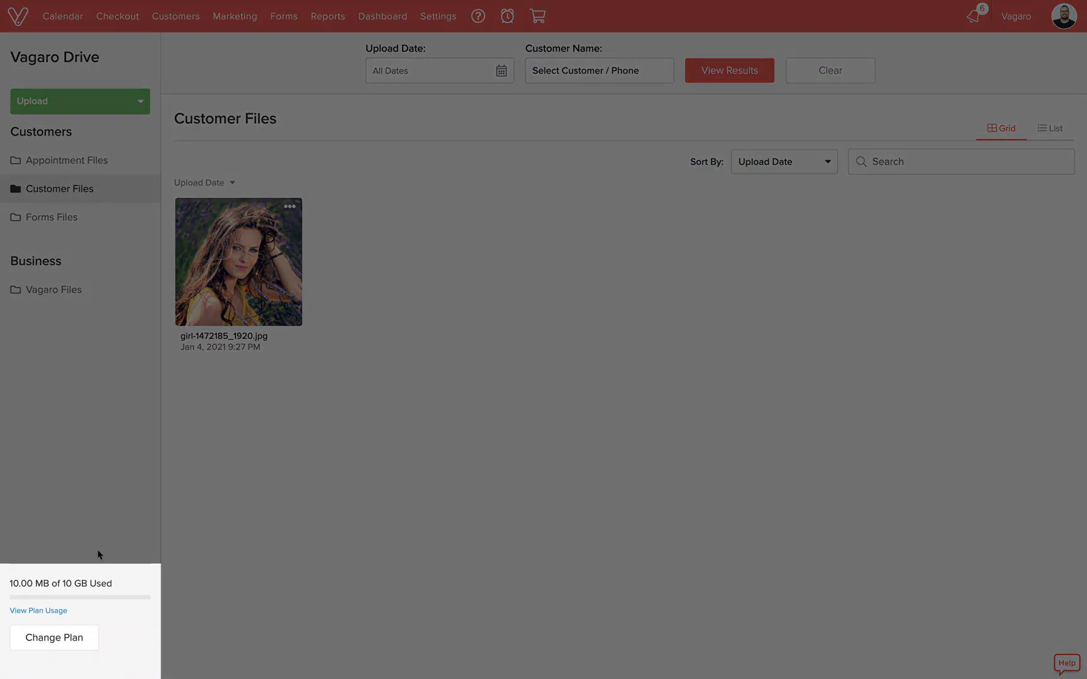
click(54, 637)
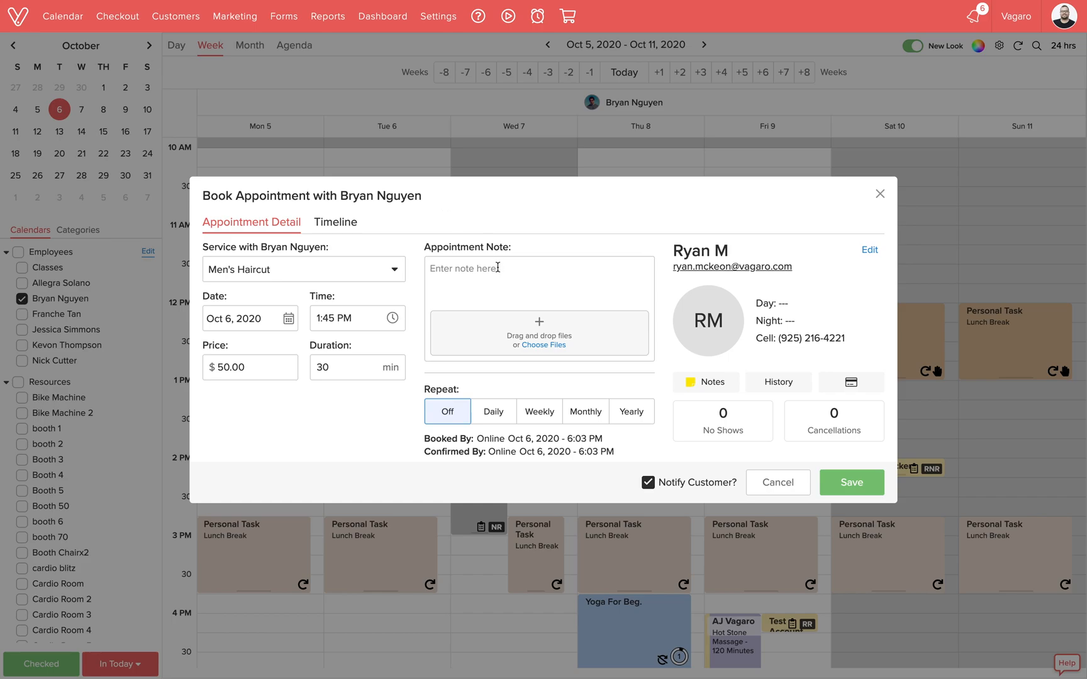
Close the booking dialog and upload a file to the Oct 6 men's haircut appointment.
click(543, 346)
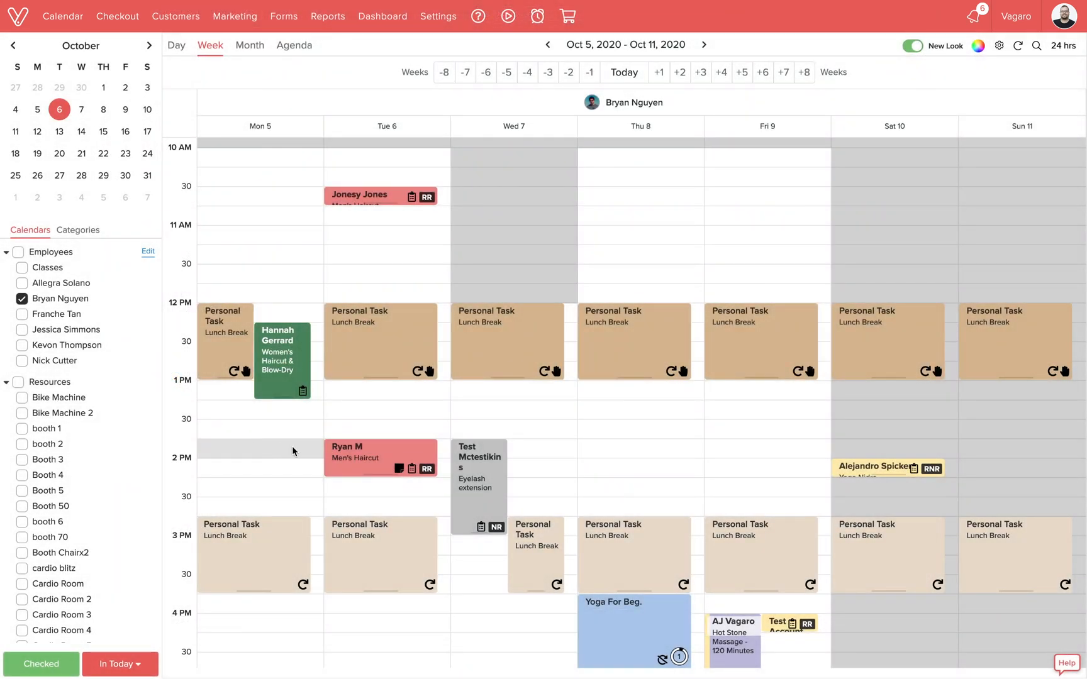
click(380, 456)
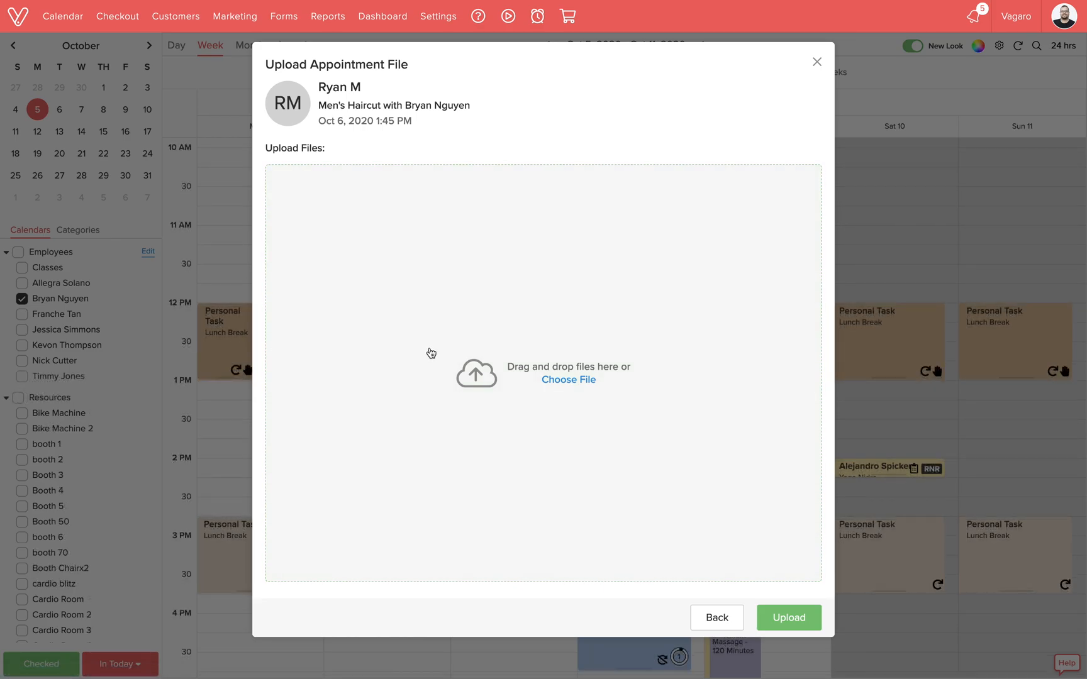
Attach the customer photo and preferred fade cut JPGs from the Desktop.
click(568, 380)
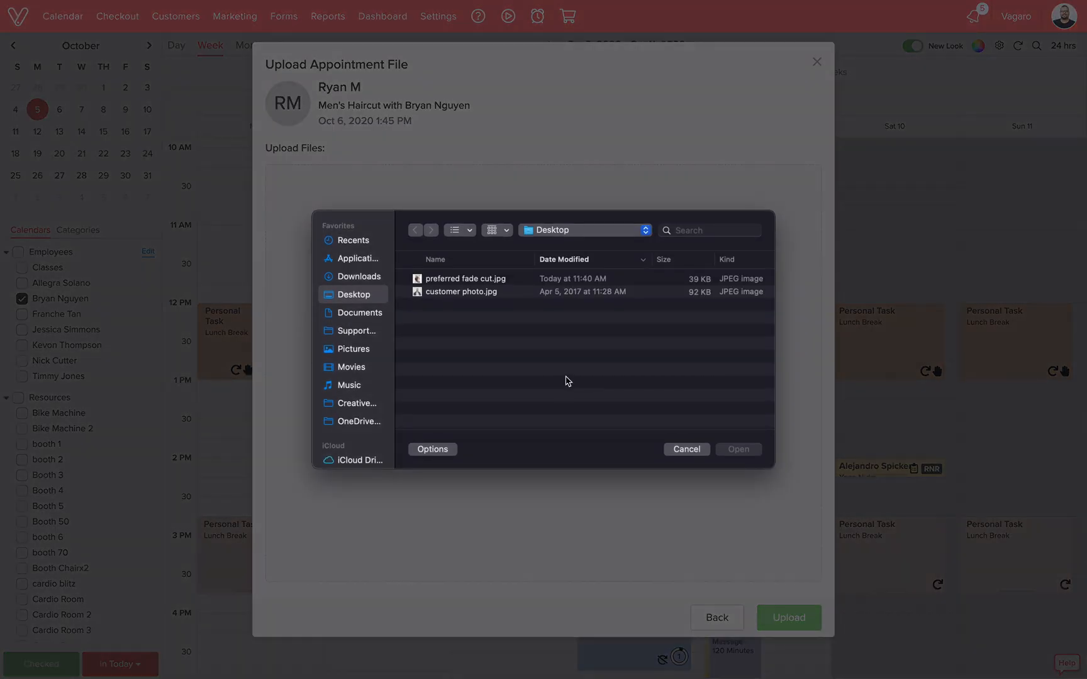
click(462, 291)
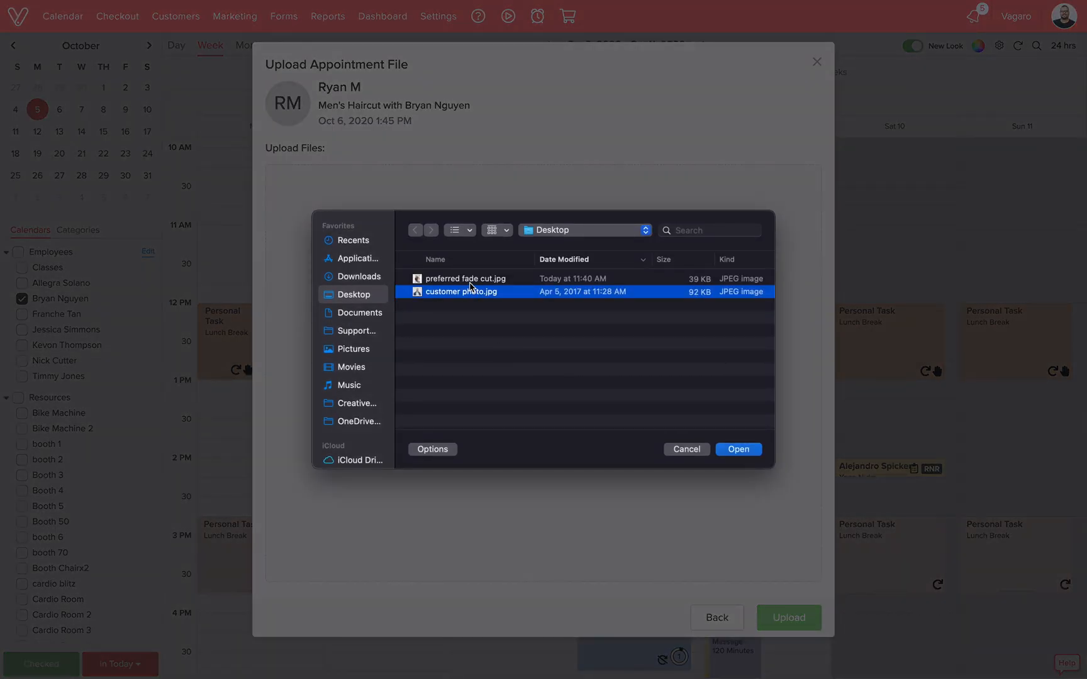
click(464, 278)
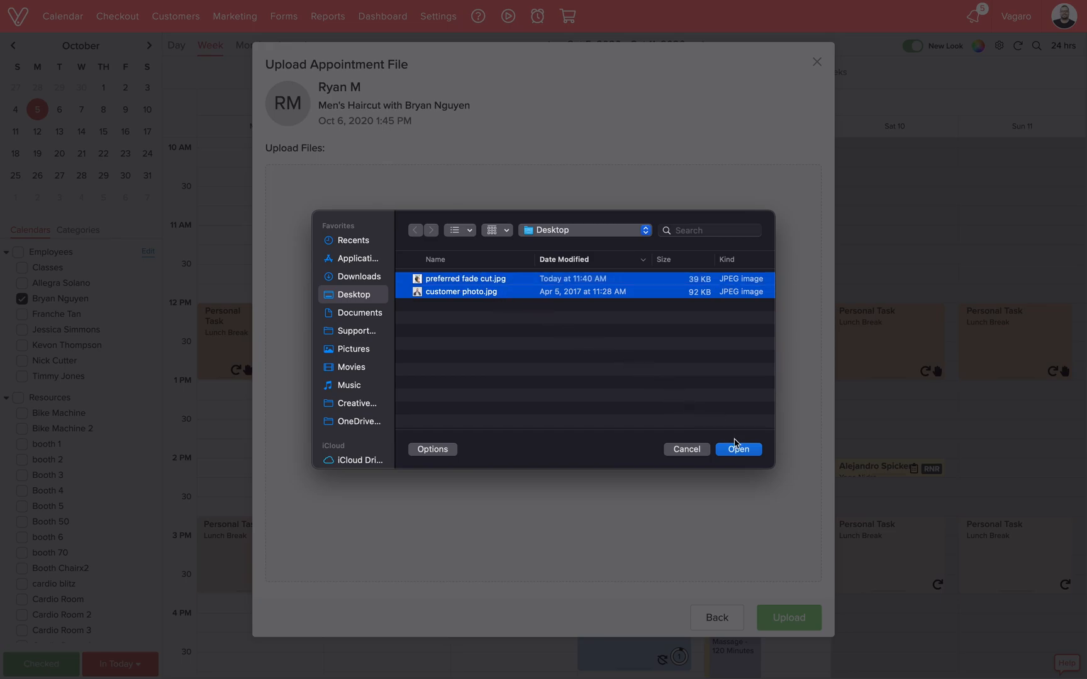
click(738, 449)
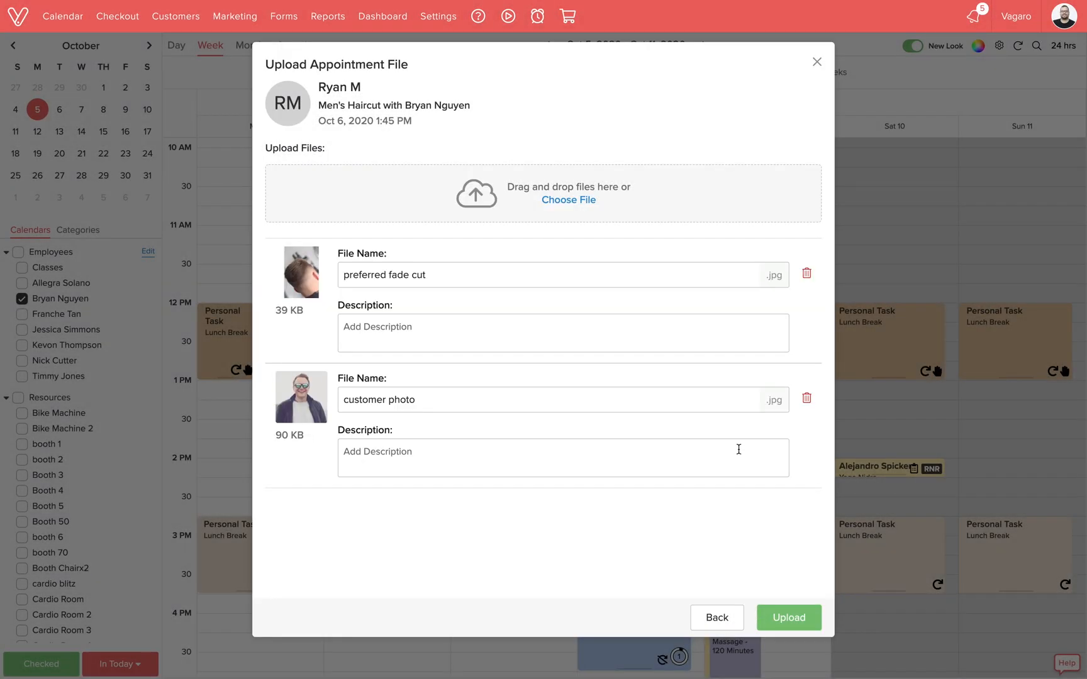
mouse_move(719, 447)
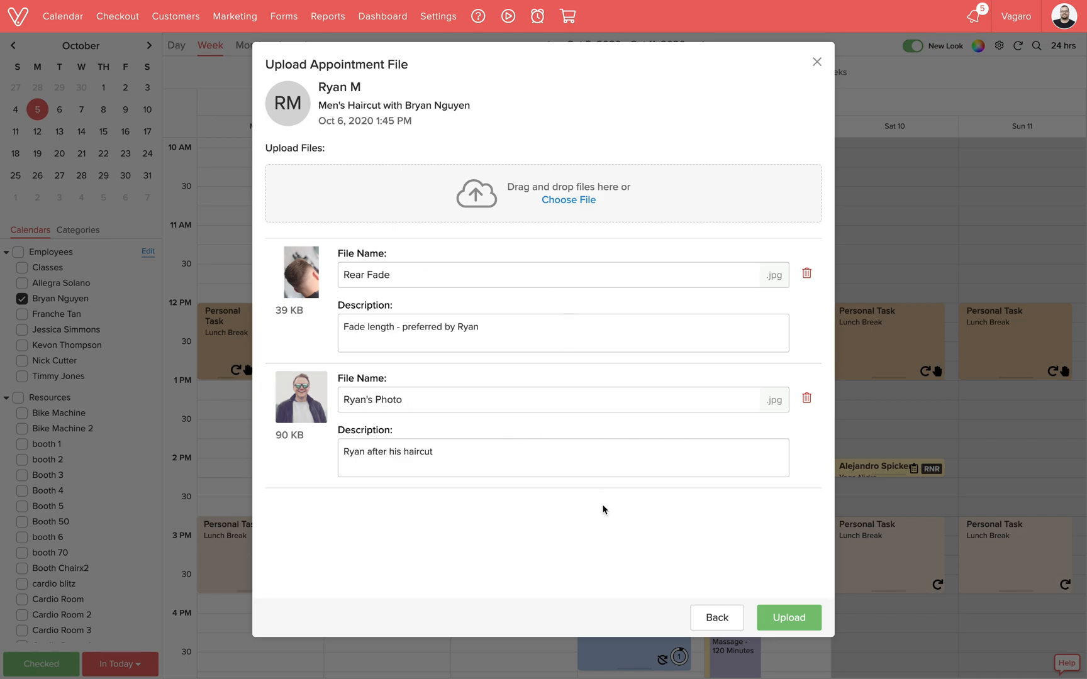
mouse_move(606, 521)
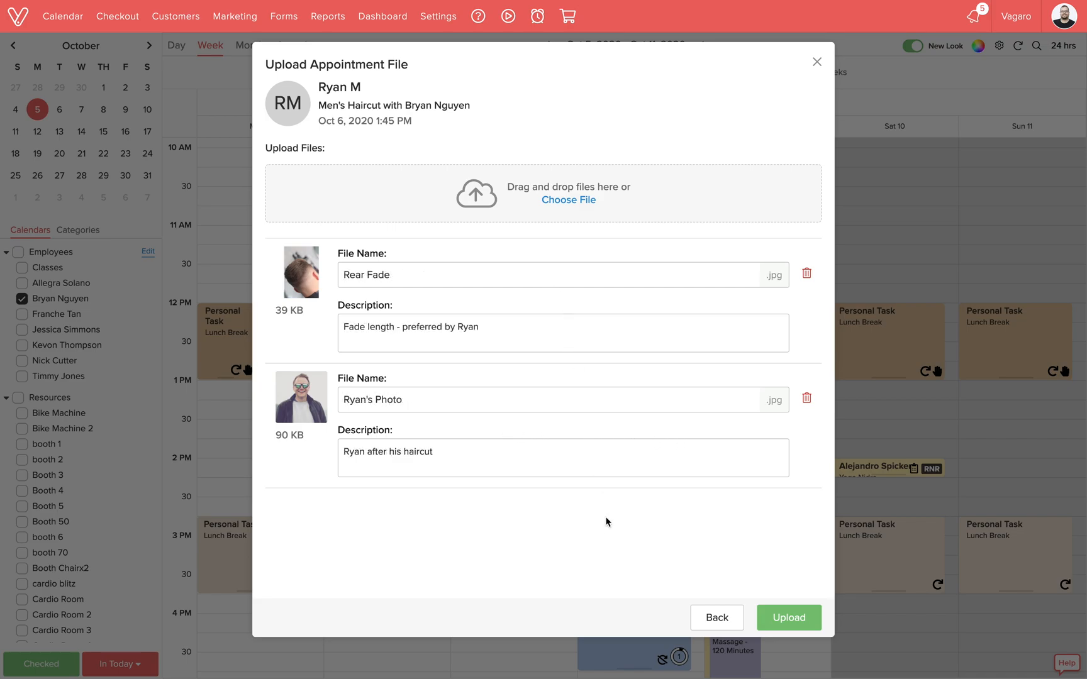
click(788, 618)
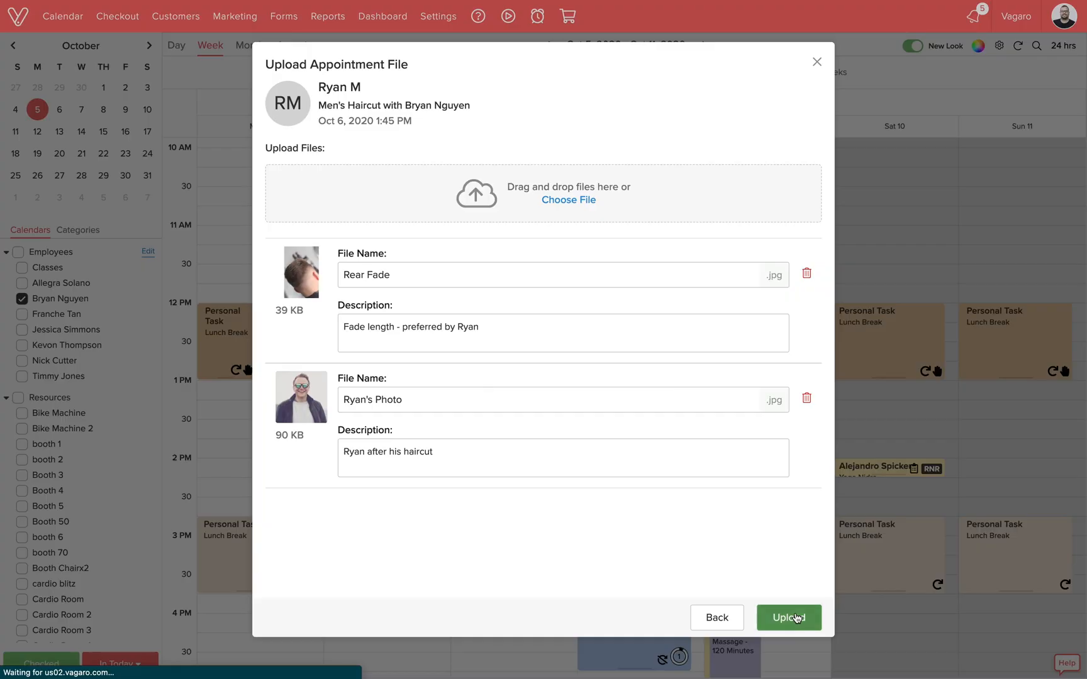
click(788, 618)
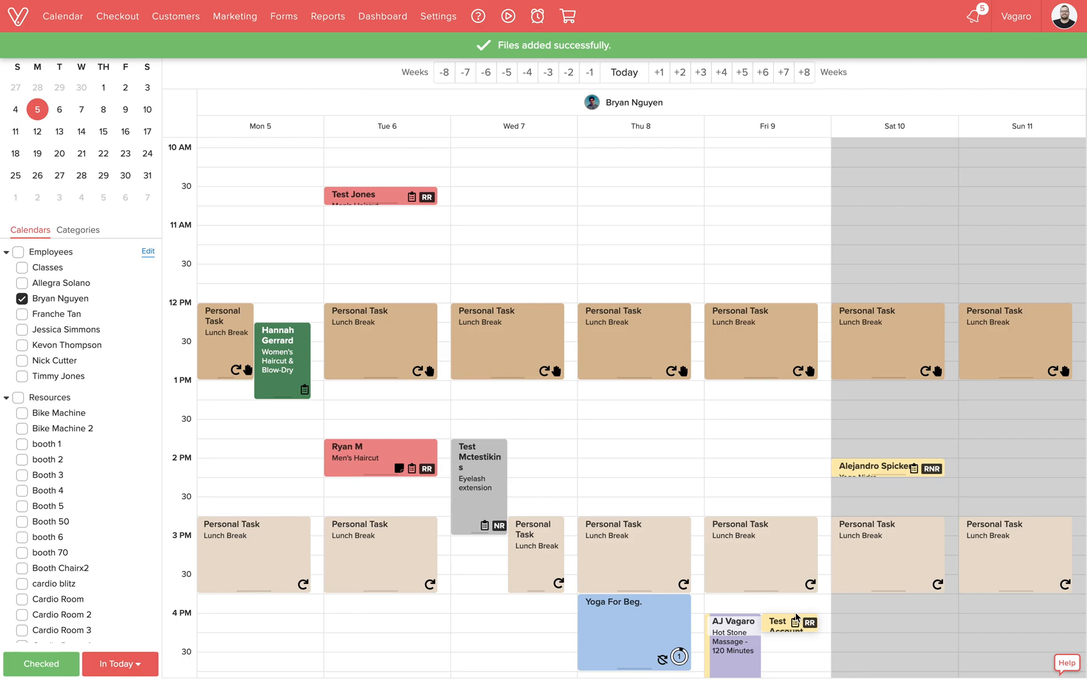
click(175, 16)
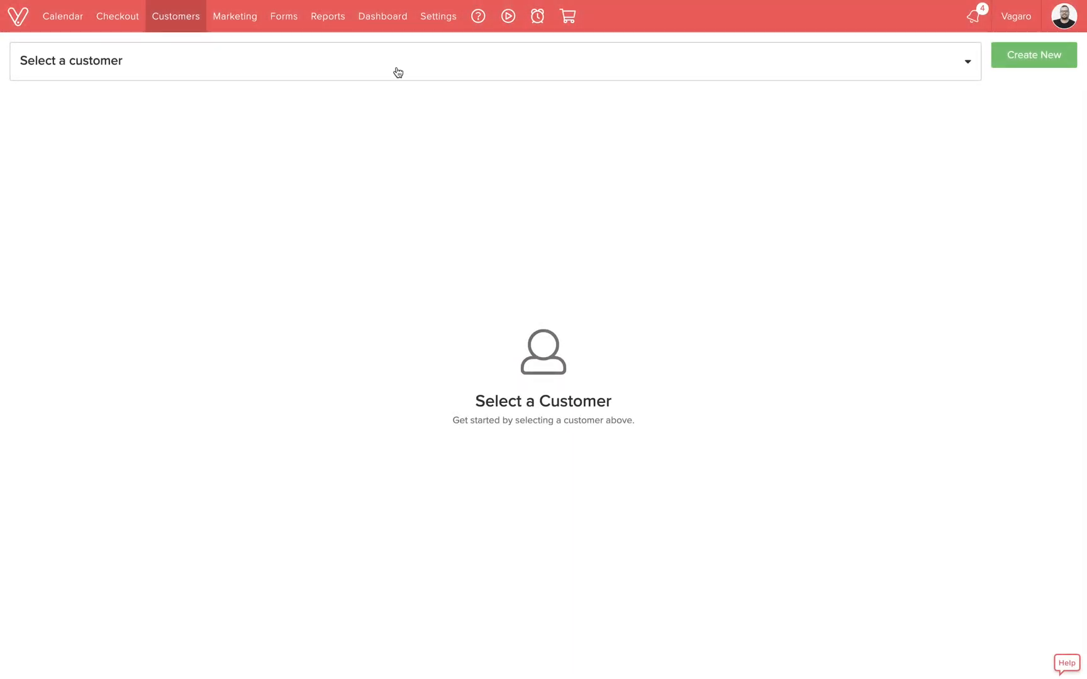
text(molly)
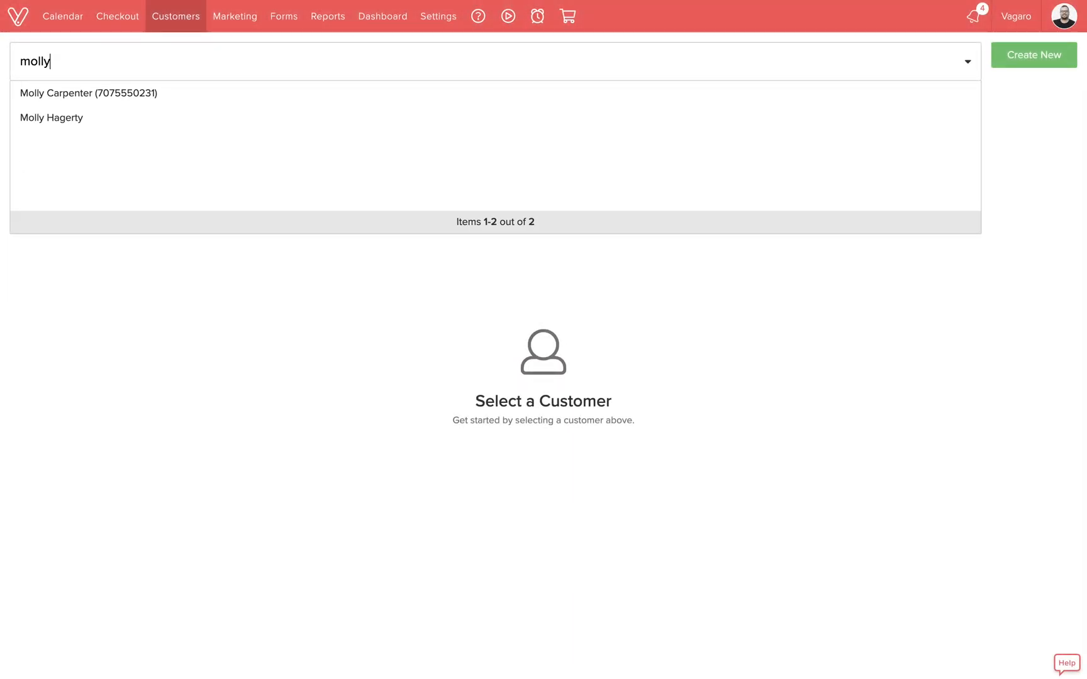
click(88, 93)
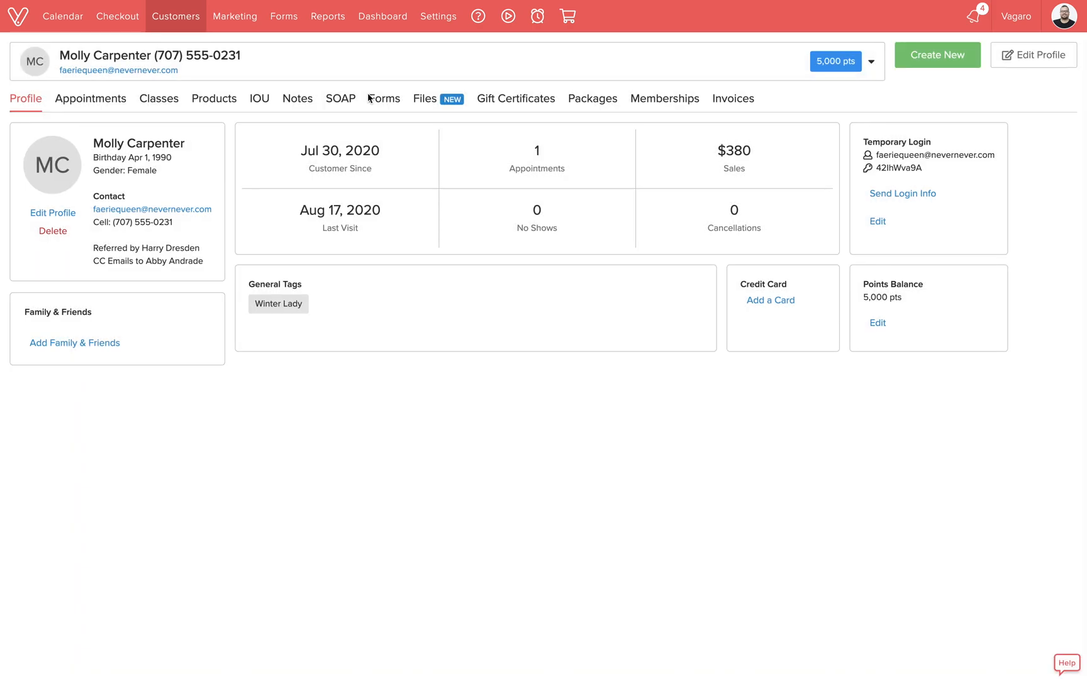
click(438, 97)
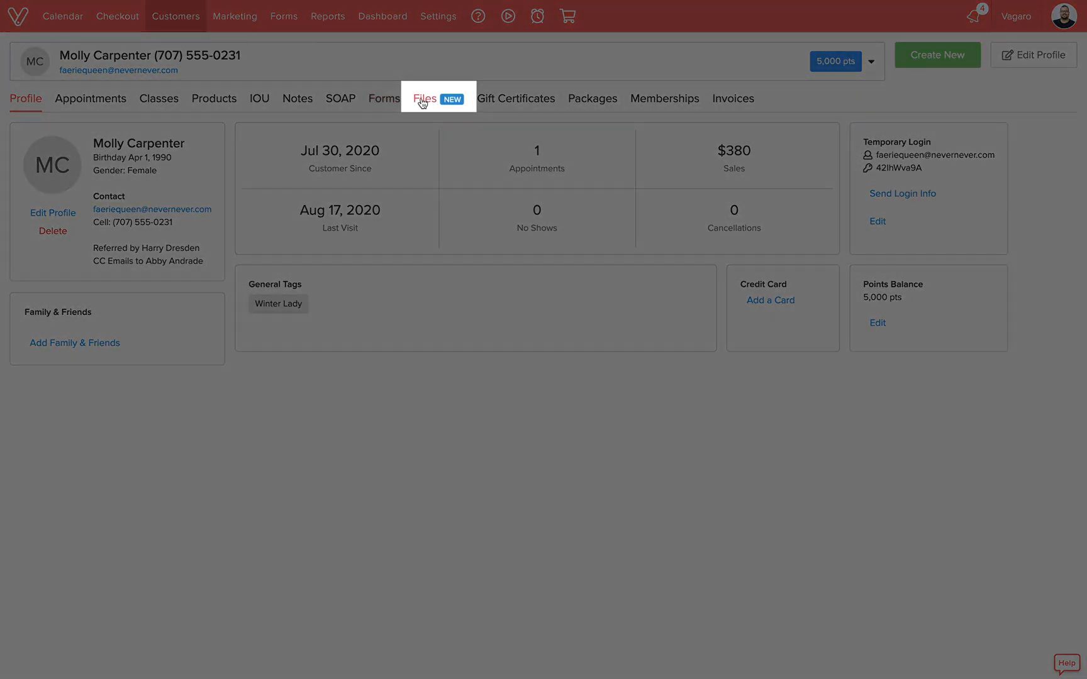
click(424, 98)
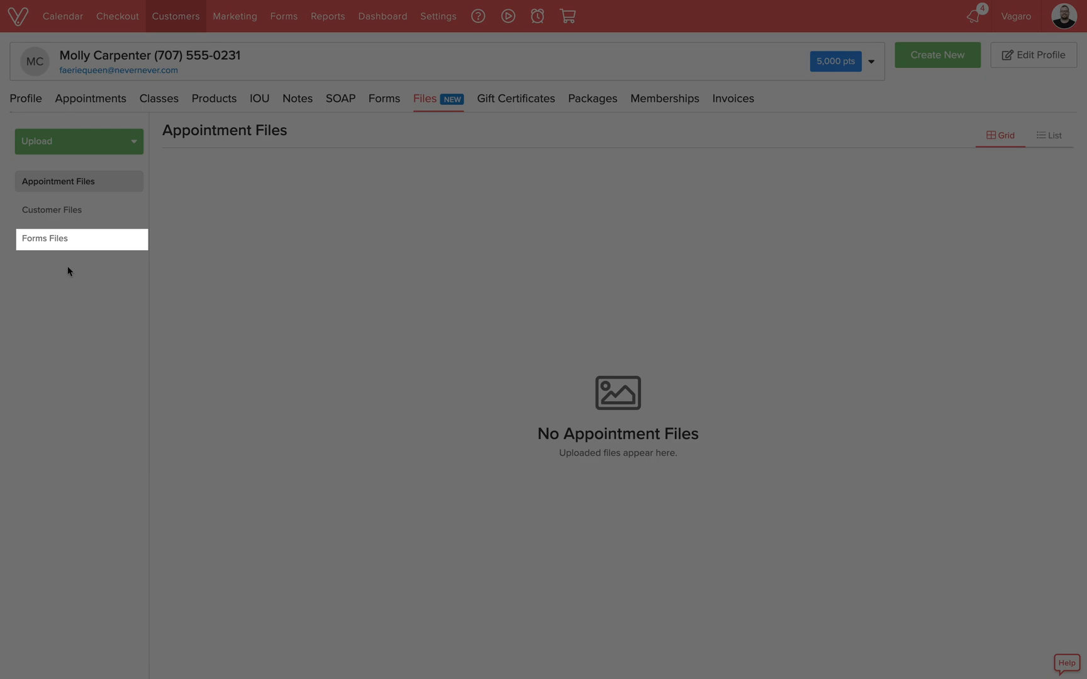
click(79, 181)
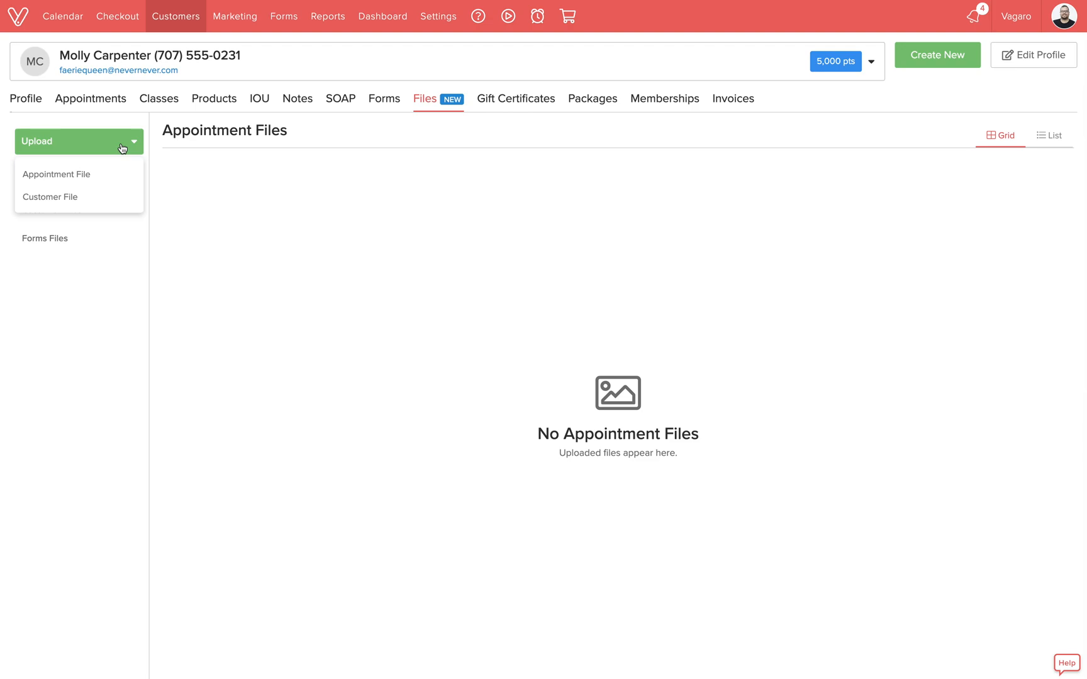
Start a Customer File upload and attach haircut.jpg.
click(50, 197)
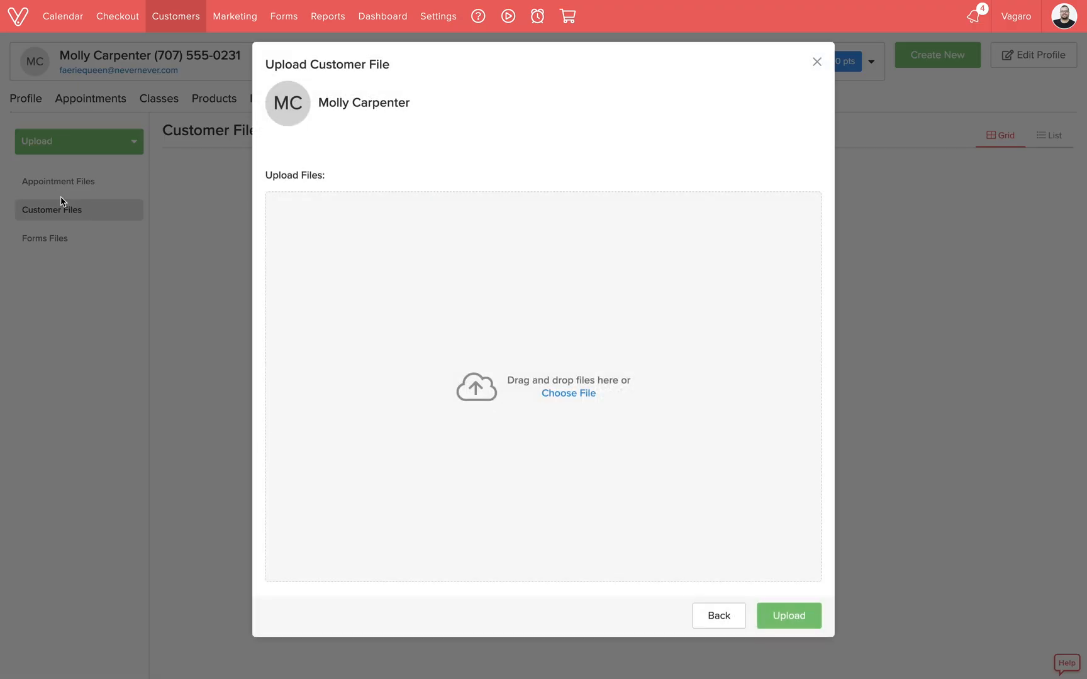
mouse_move(547, 382)
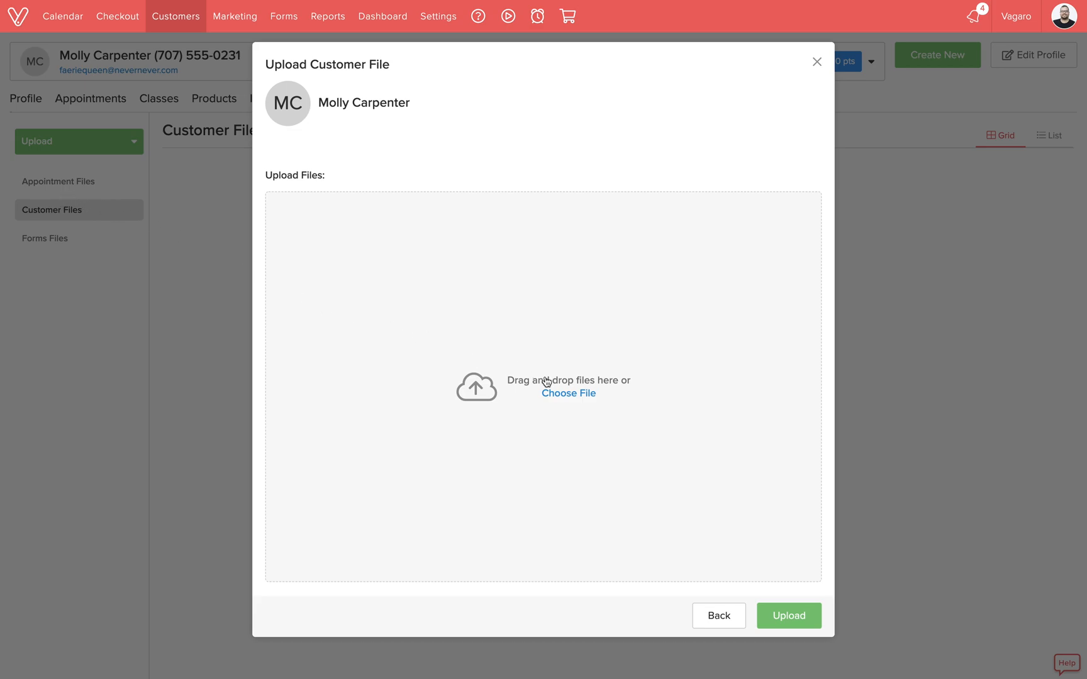
click(568, 393)
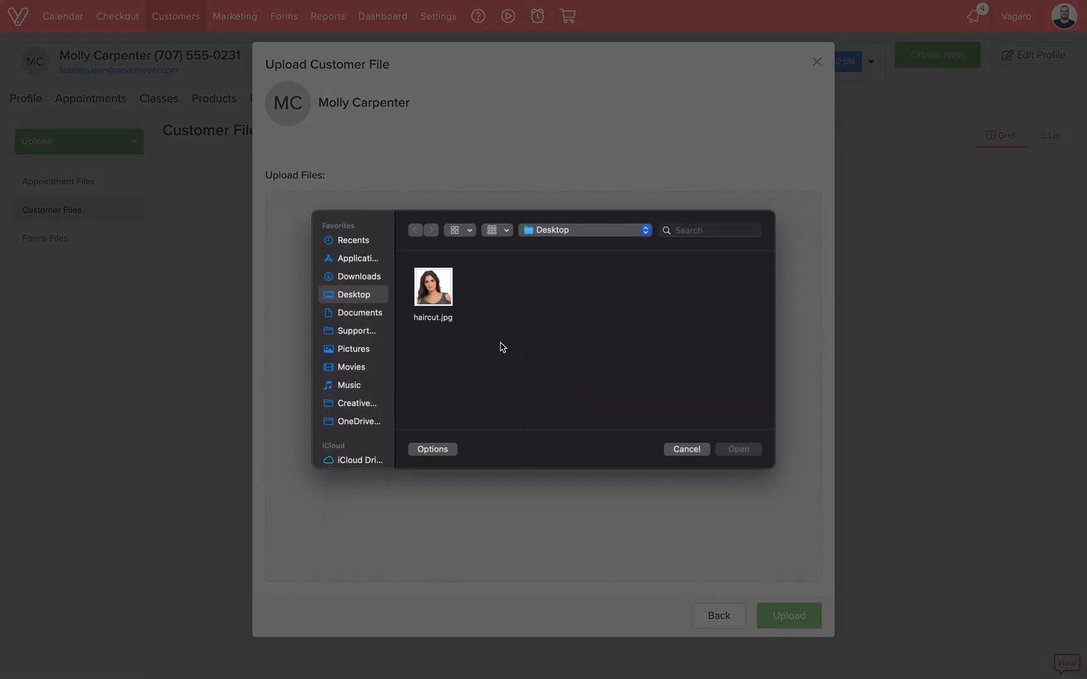
click(433, 288)
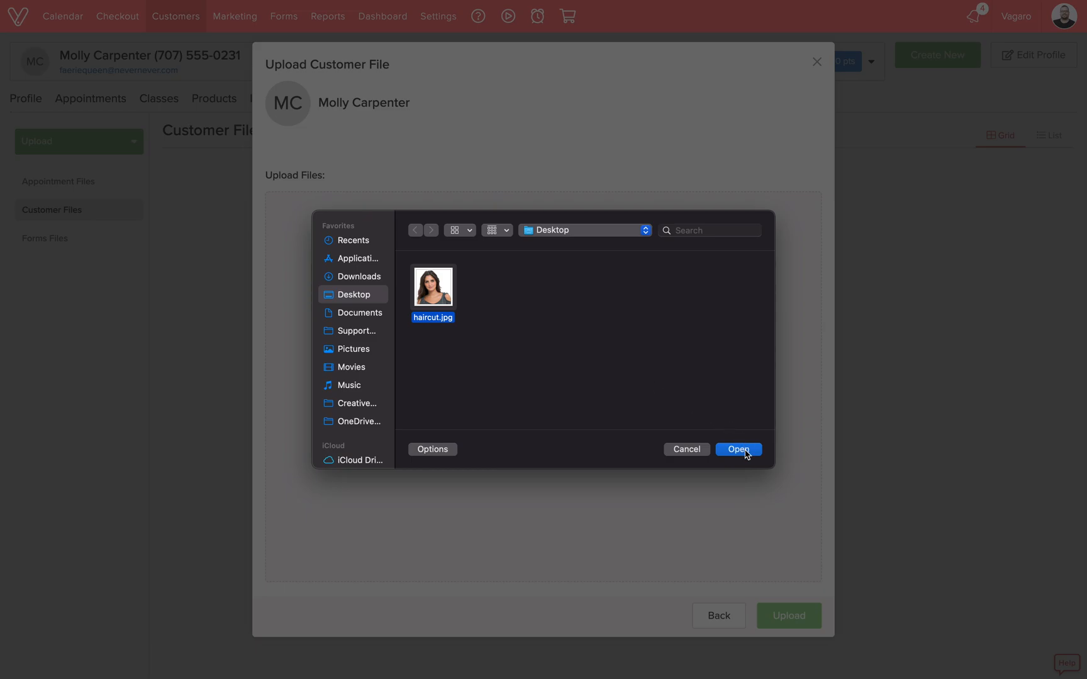
click(738, 449)
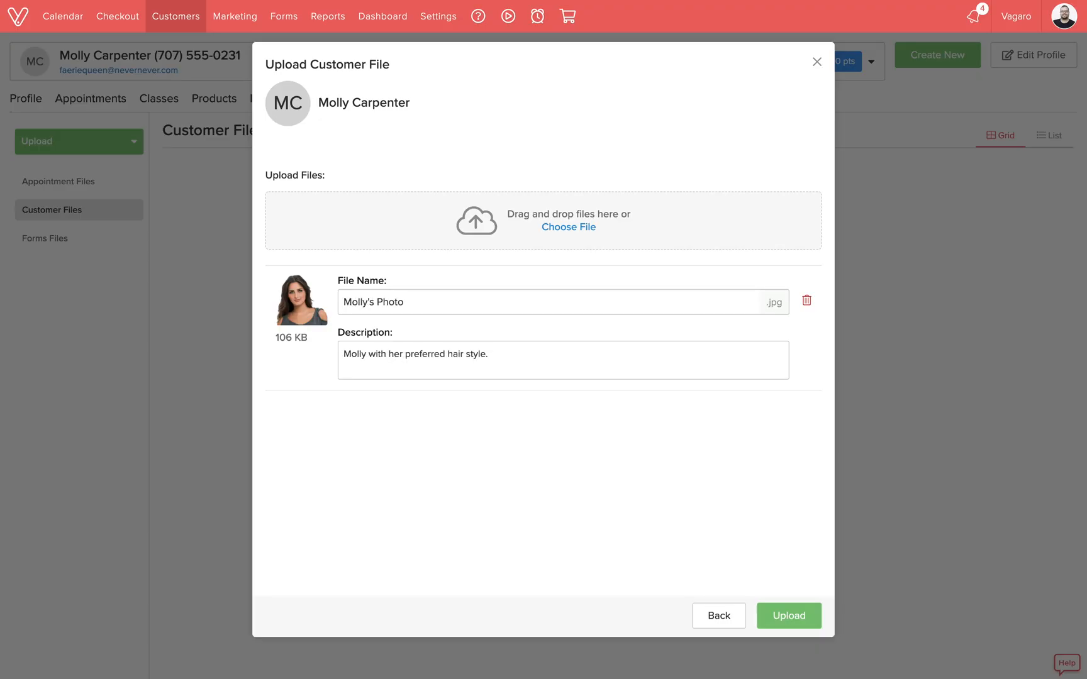
Upload Molly's Photo, then open Vagaro Drive's Appointment Files page.
click(788, 616)
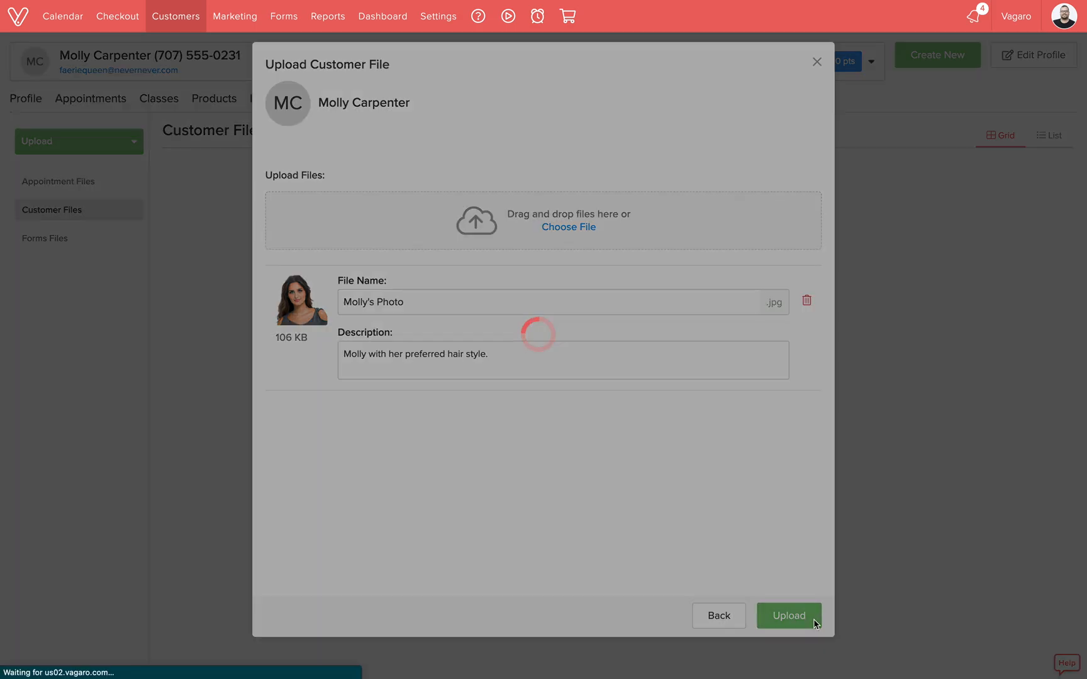
click(788, 616)
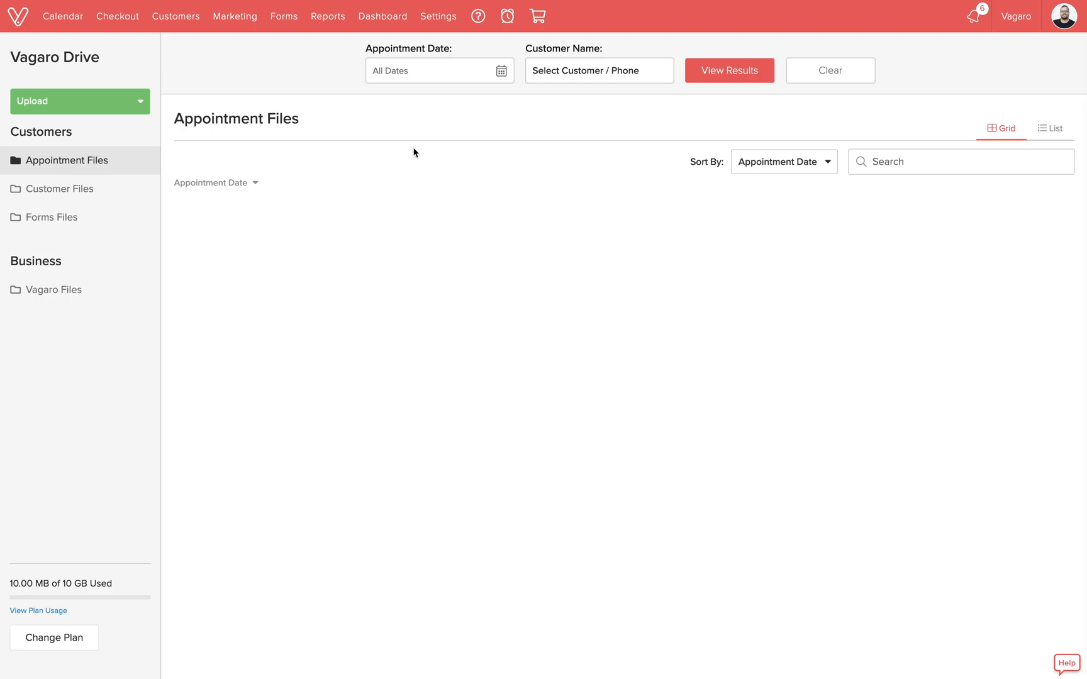
click(79, 101)
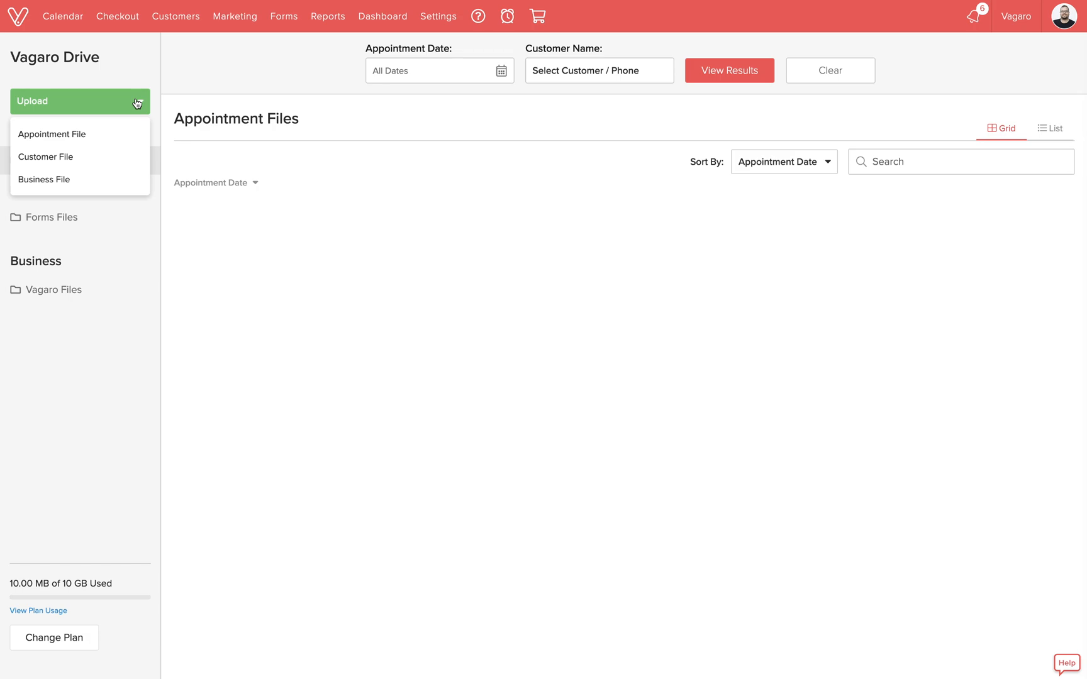
click(79, 102)
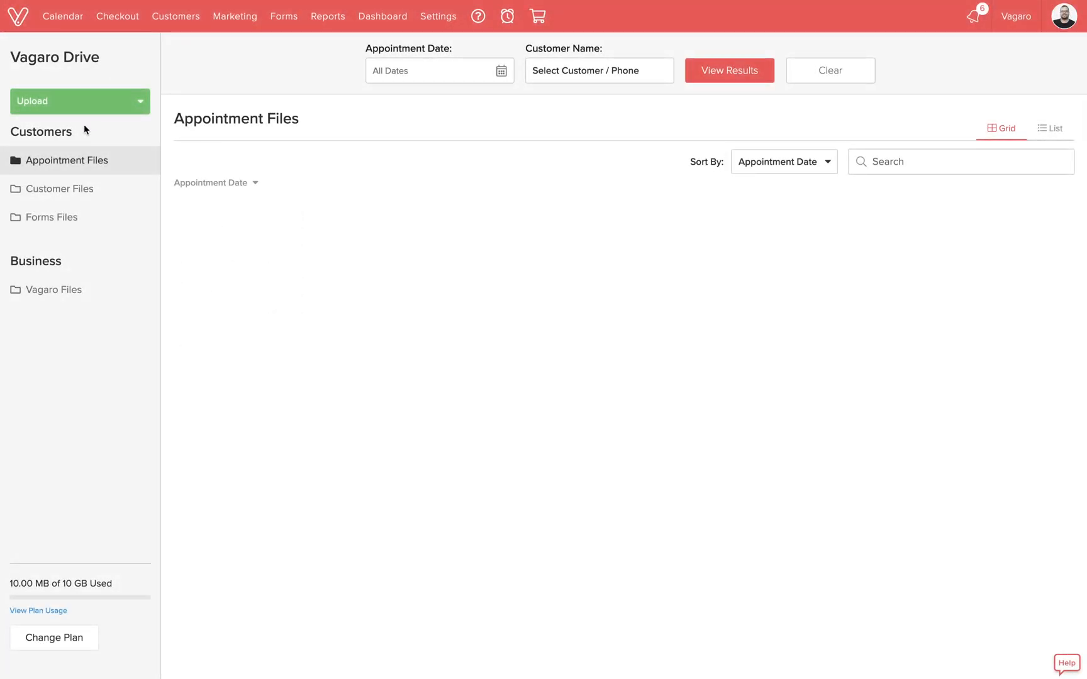
Browse the Customer, Forms and Vagaro Files folders, returning to Customer Files.
click(59, 188)
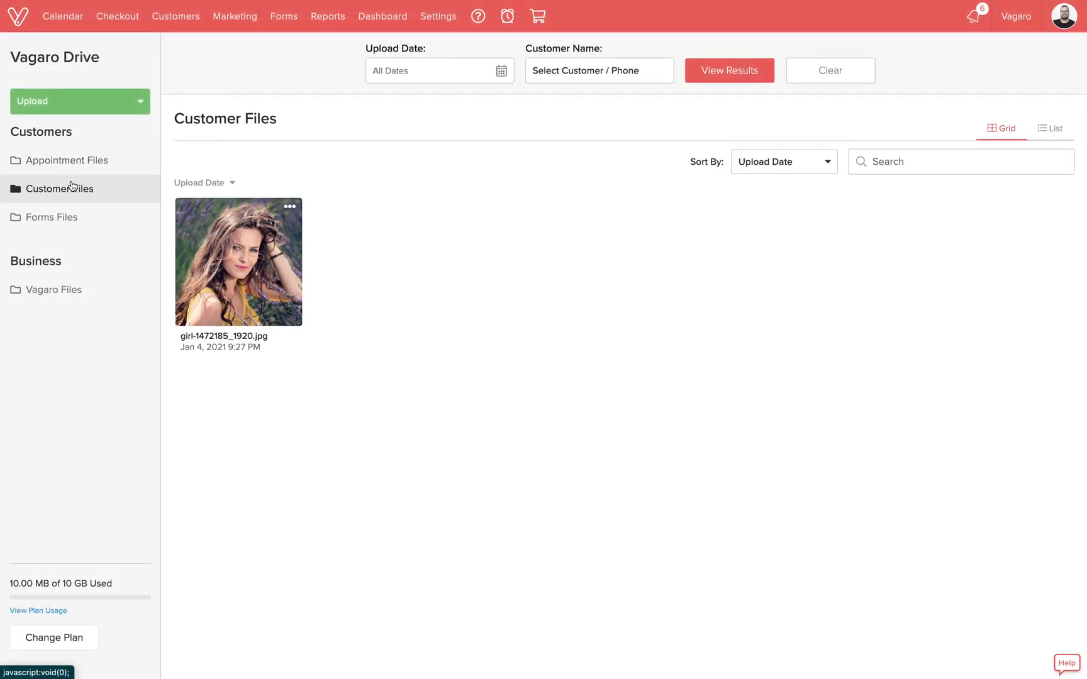
click(52, 217)
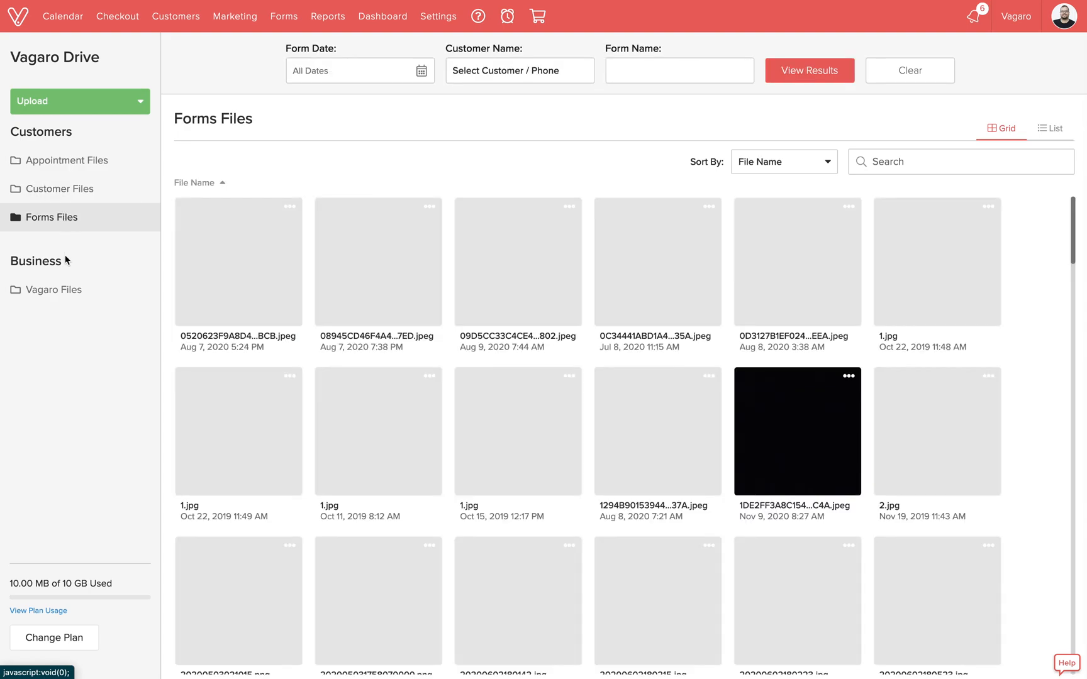
click(53, 290)
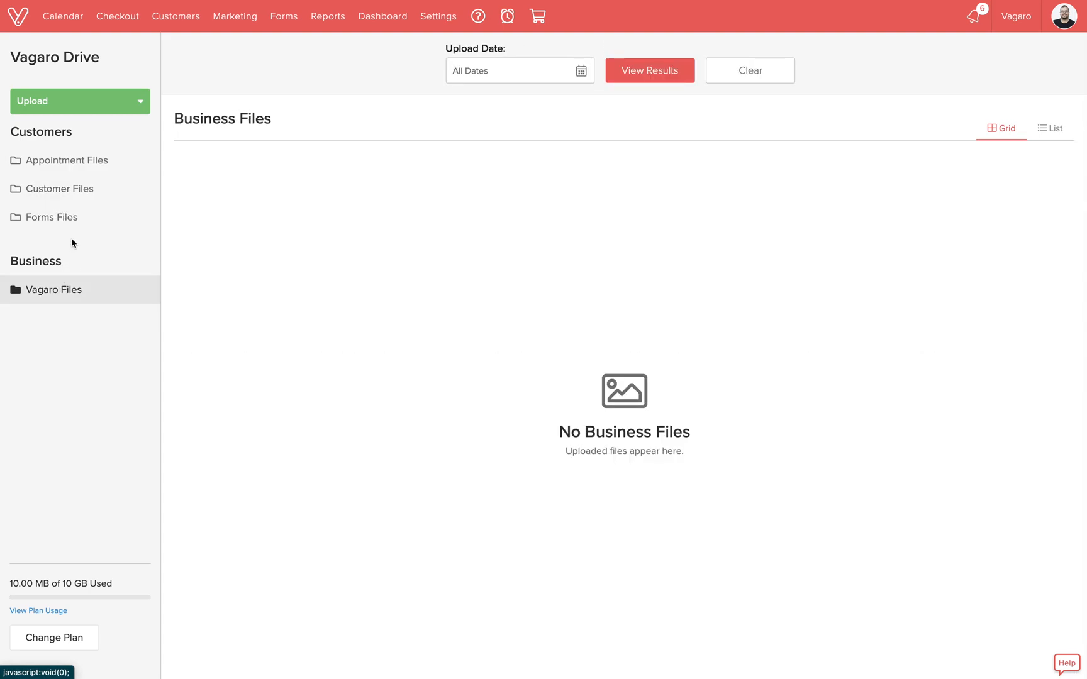
click(60, 189)
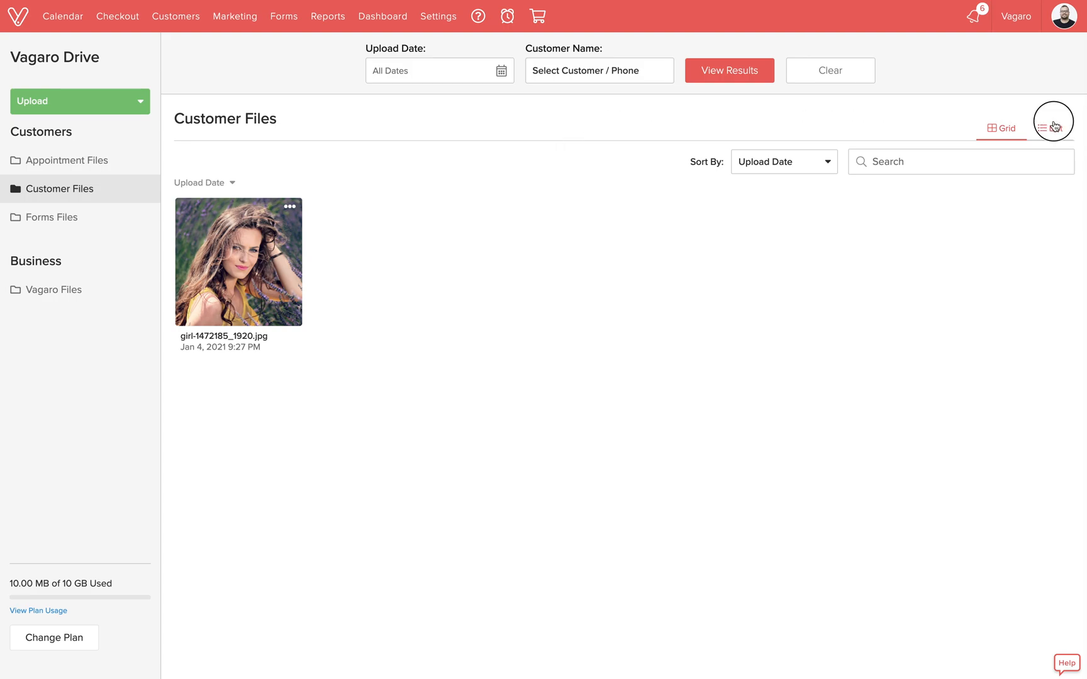
click(1053, 128)
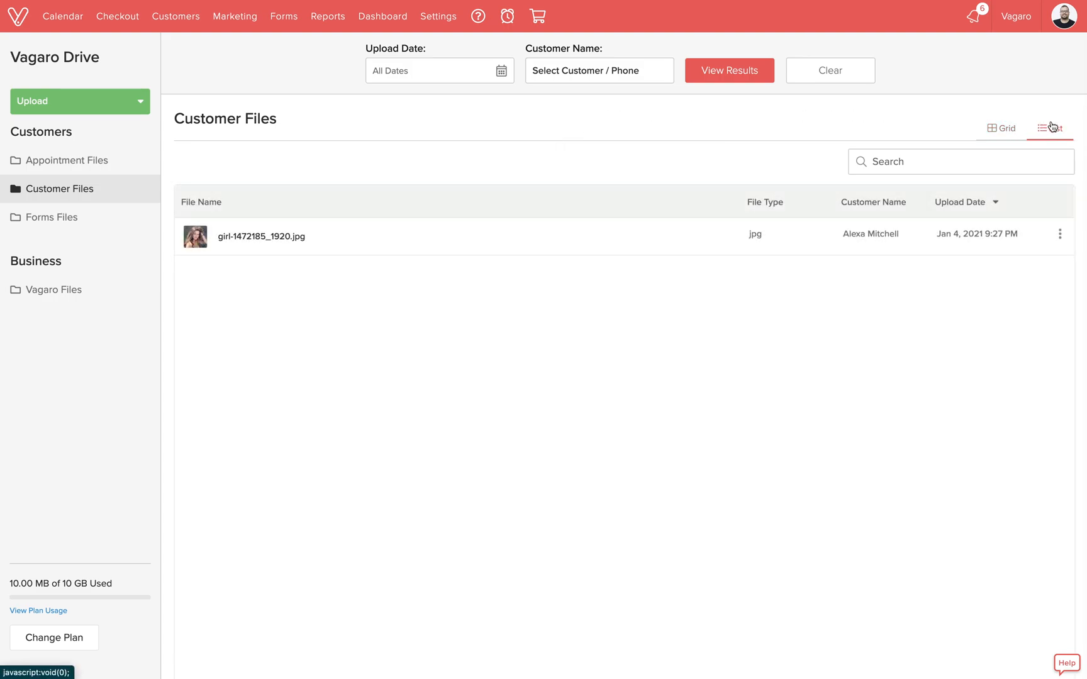
click(1002, 128)
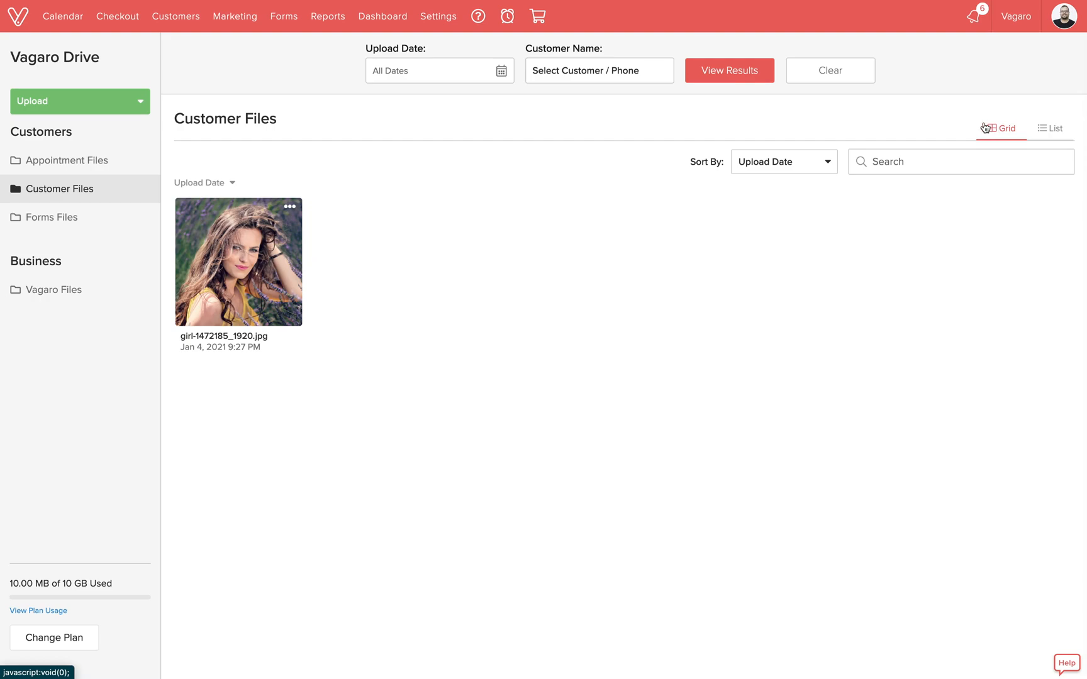
click(783, 161)
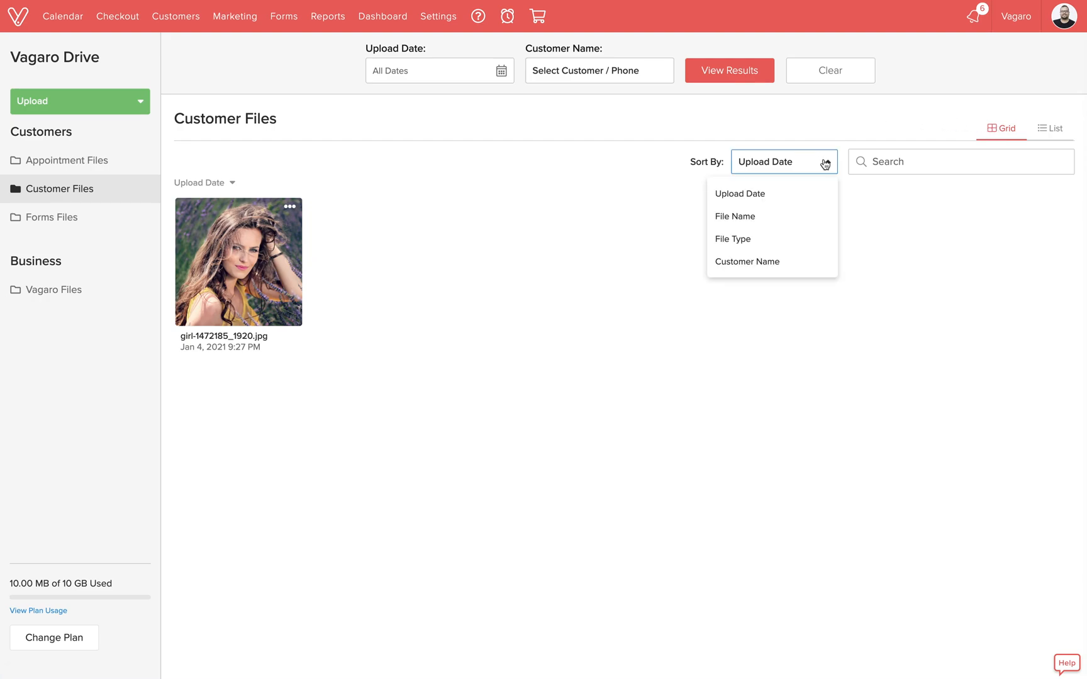
click(960, 162)
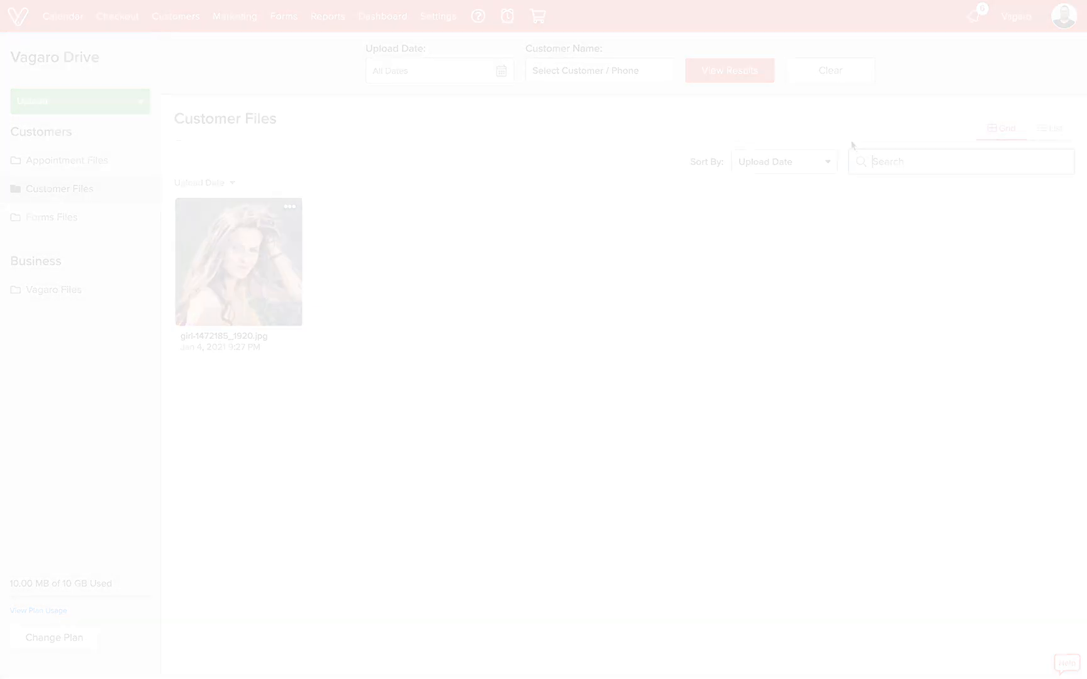
click(68, 161)
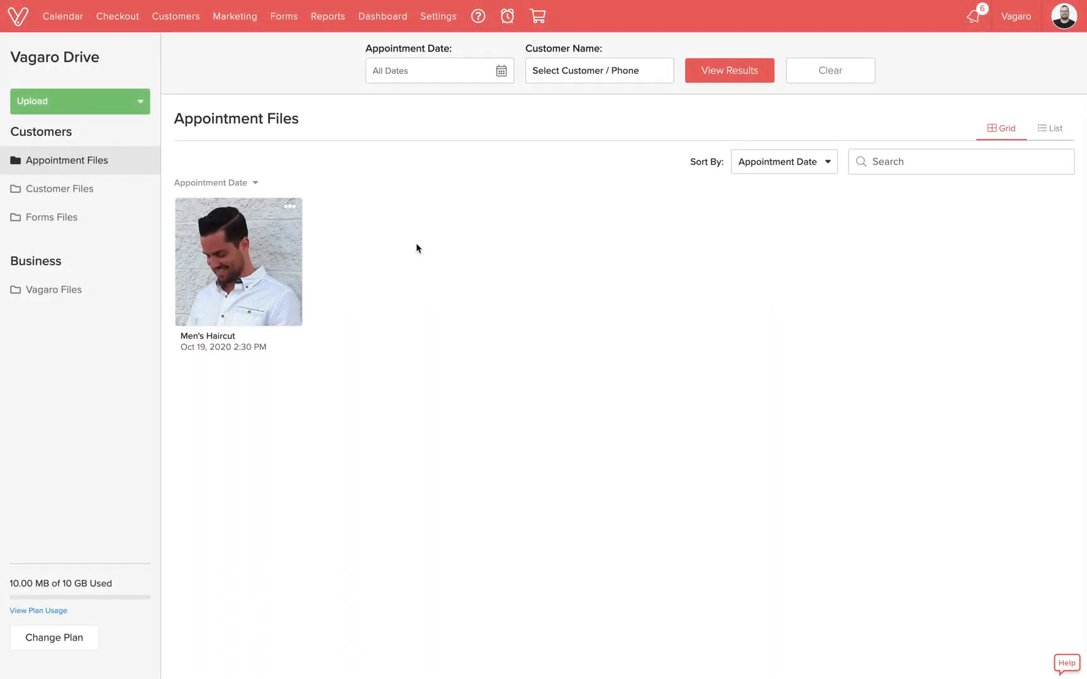
mouse_move(443, 70)
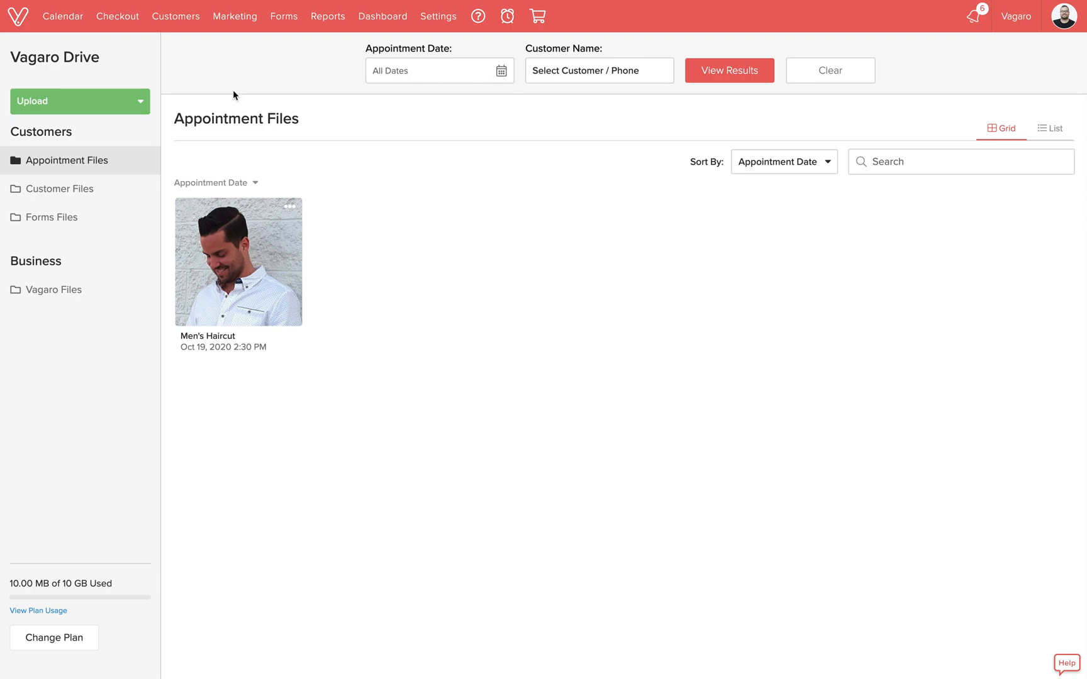
click(60, 189)
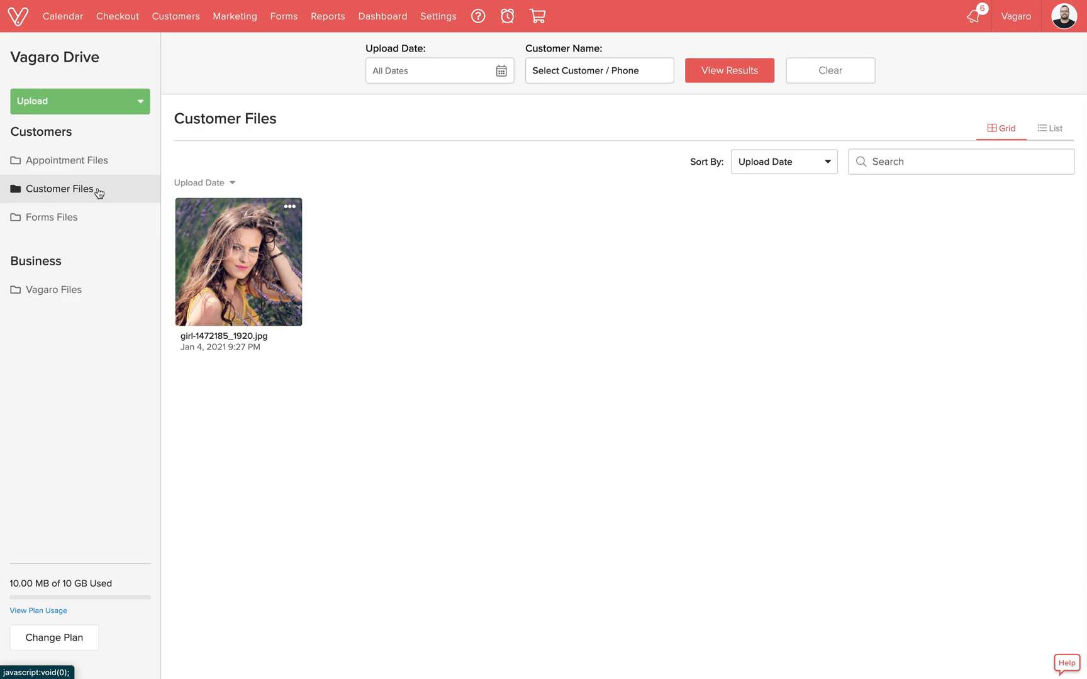
click(52, 217)
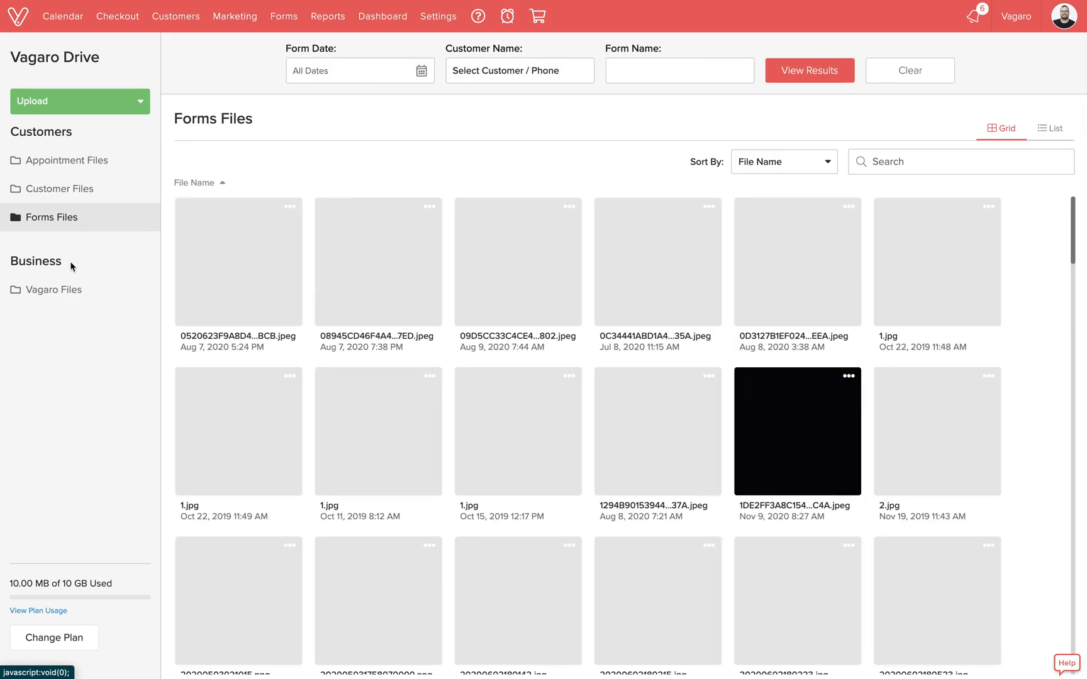
click(59, 189)
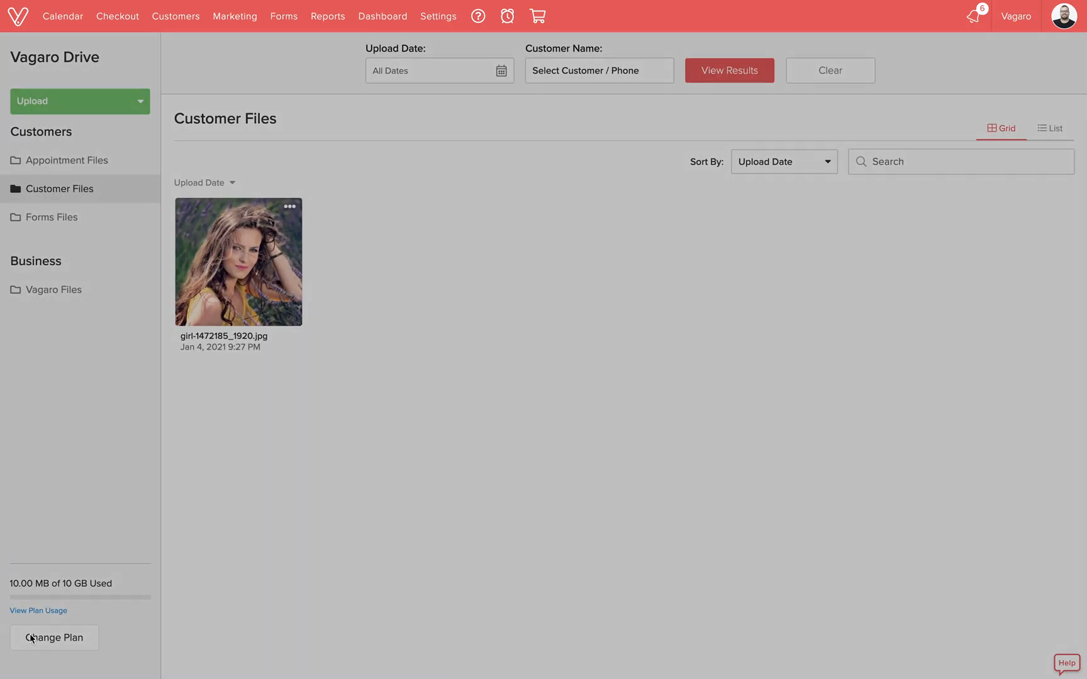
click(54, 638)
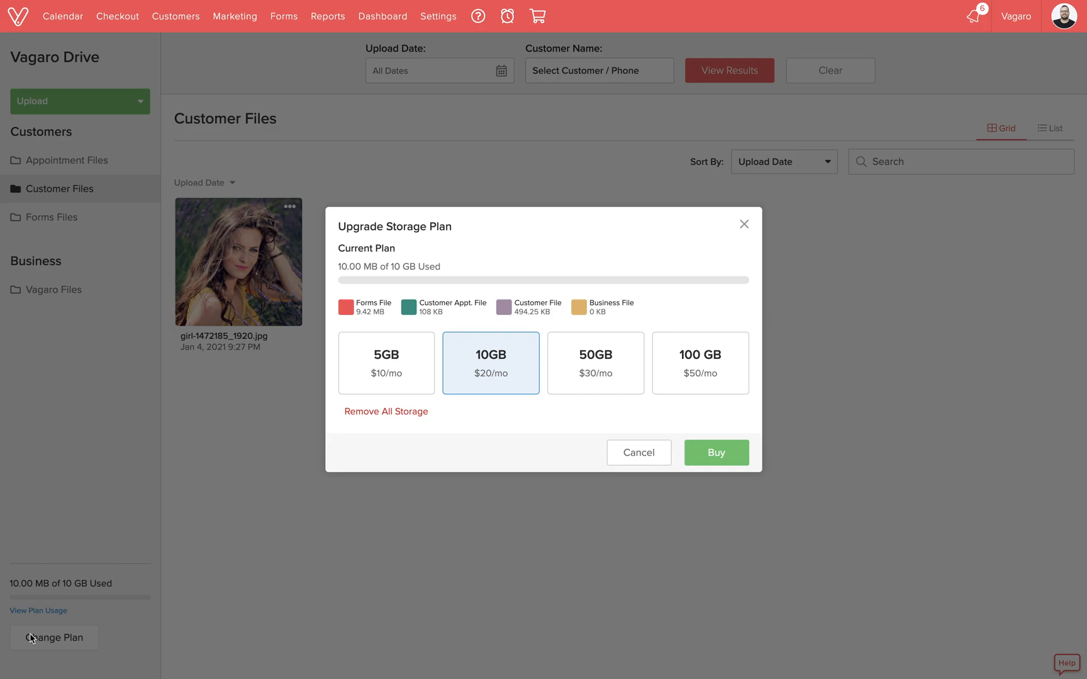
mouse_move(484, 368)
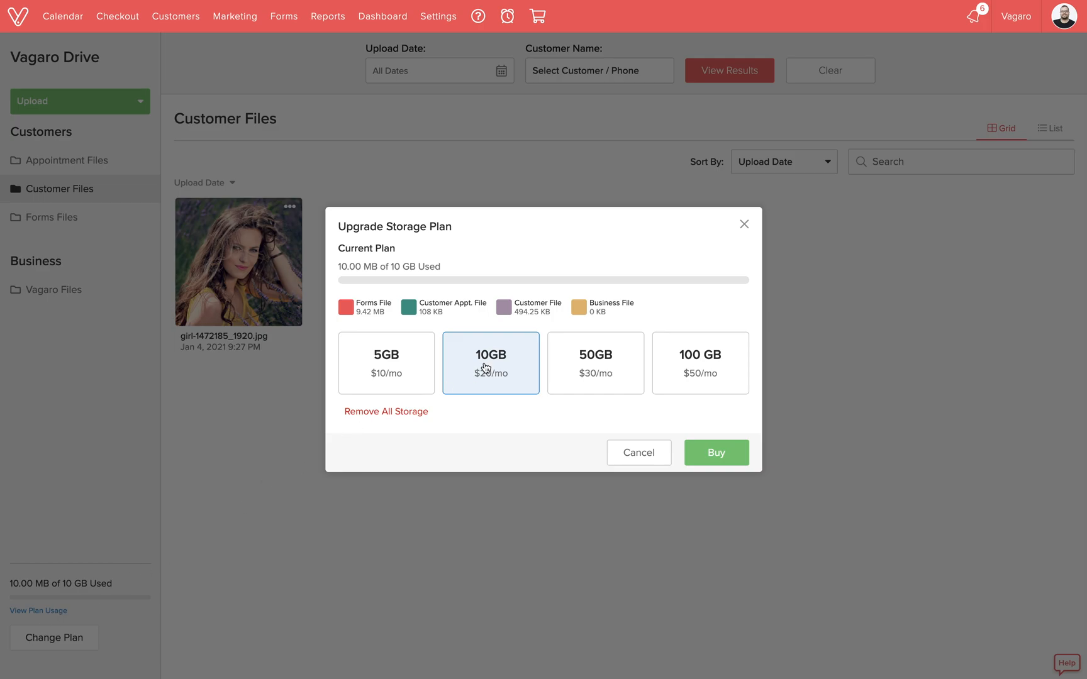
click(638, 452)
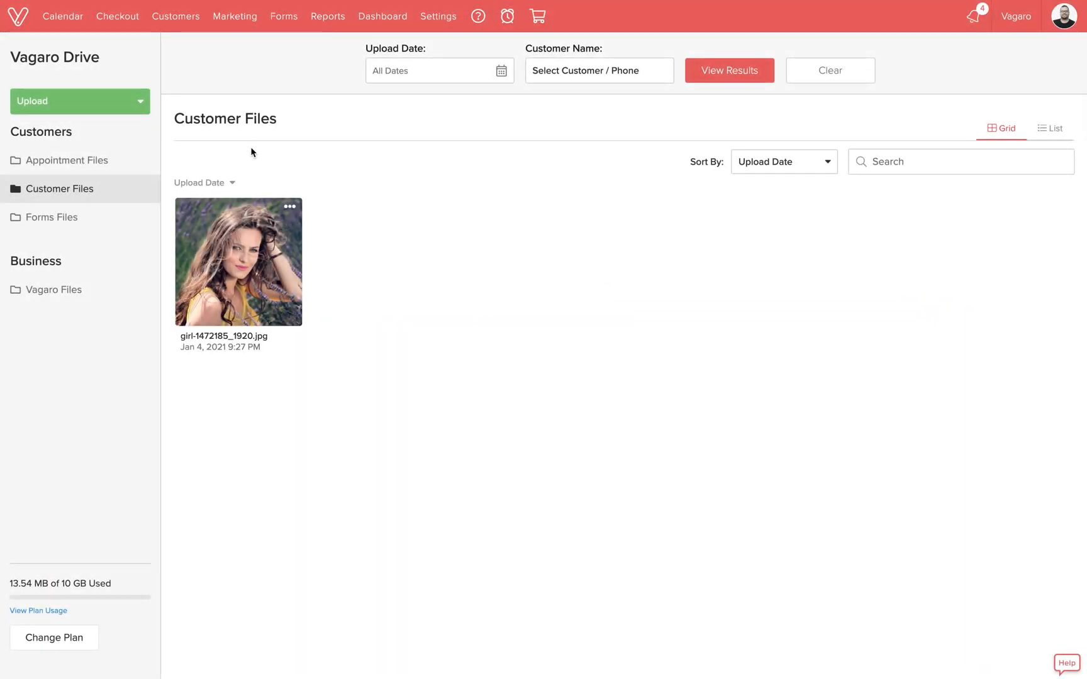
Choose Business File from the Upload menu in Vagaro Drive.
click(79, 101)
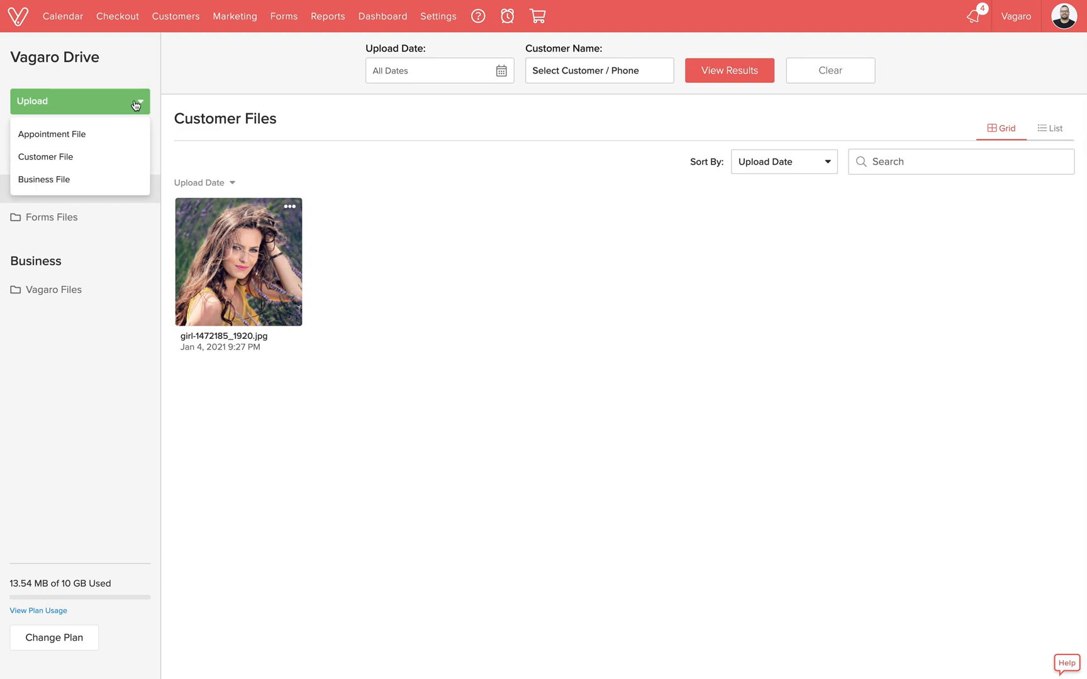
click(43, 179)
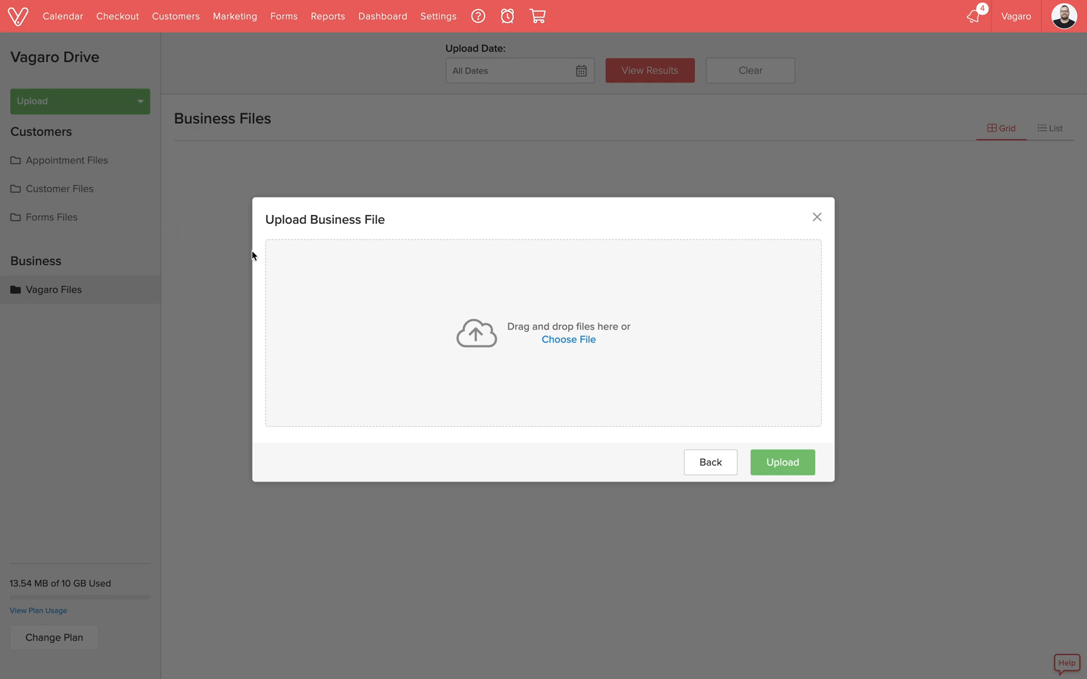
Upload the '2021 Plans and Procedures' PDF with description 'Plans for the new year!'.
click(568, 339)
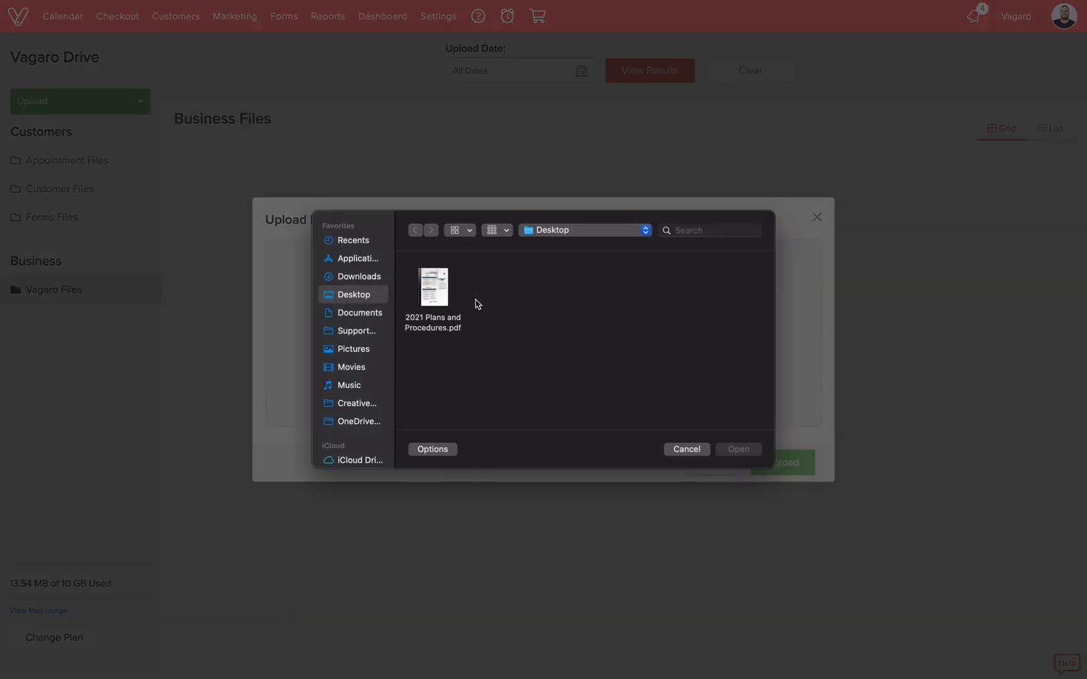
double_click(432, 287)
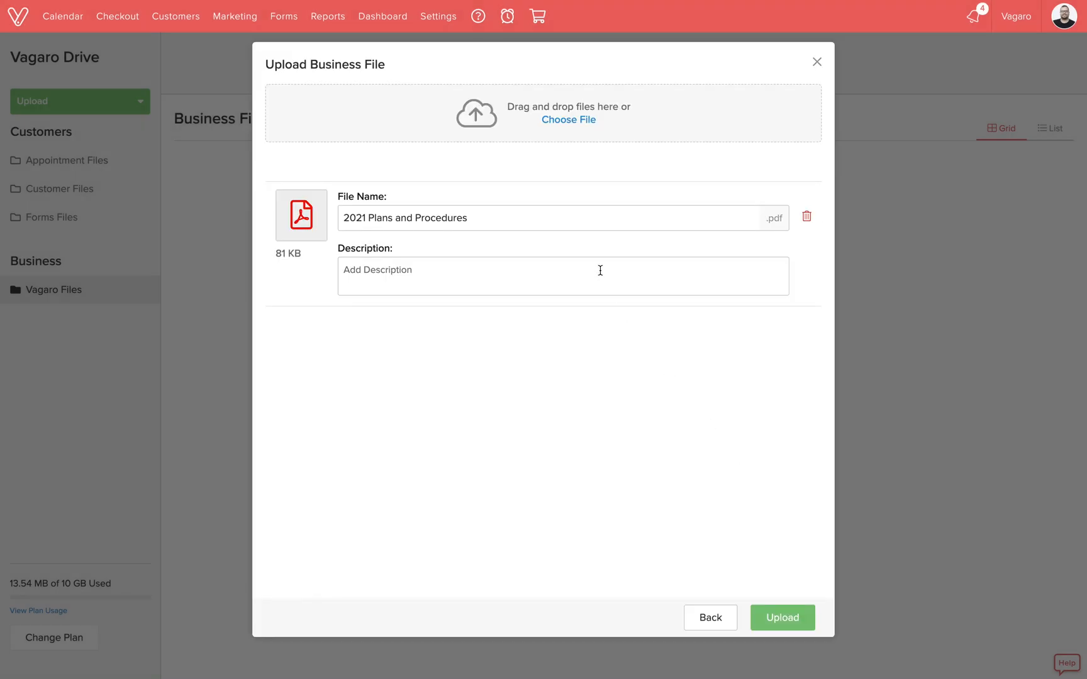
text(Plans for the new year!)
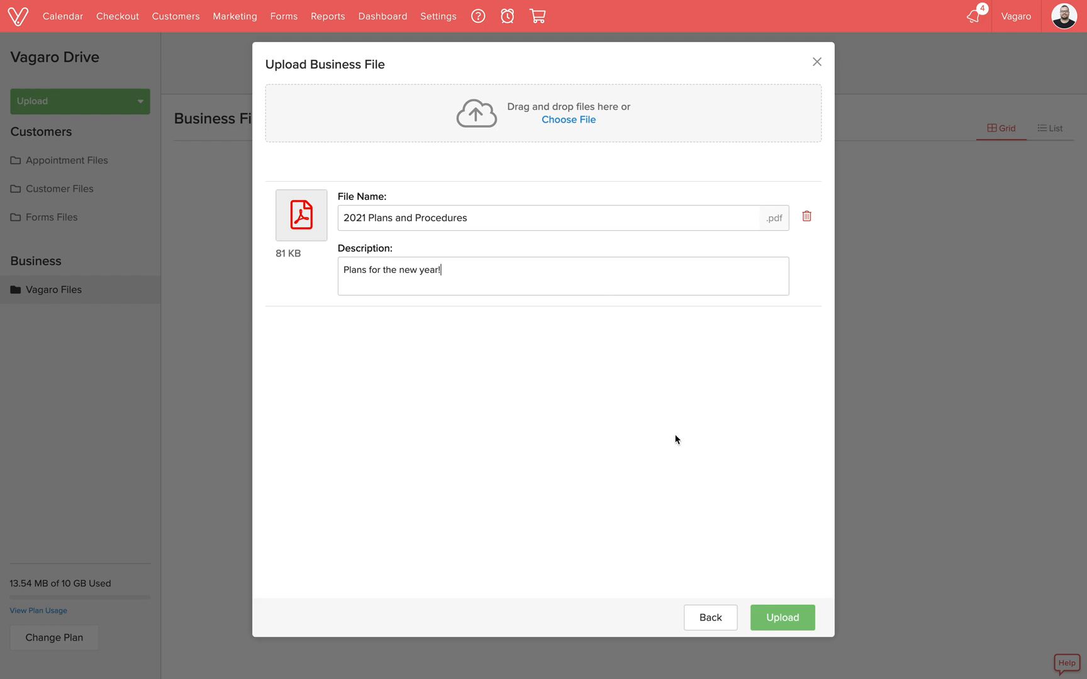
click(782, 618)
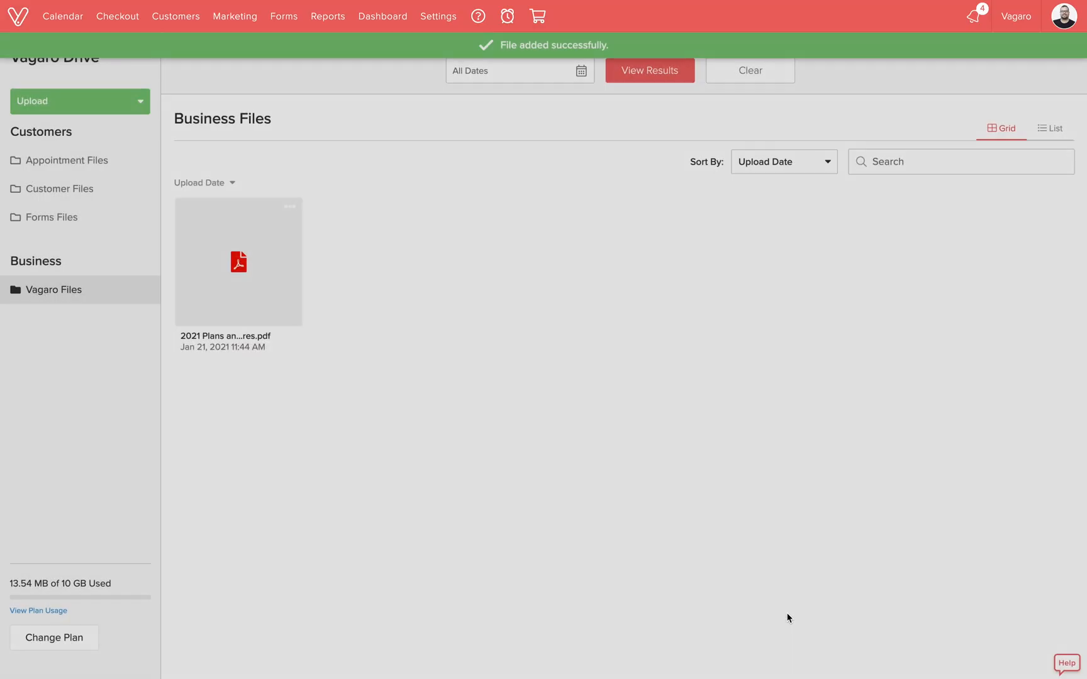